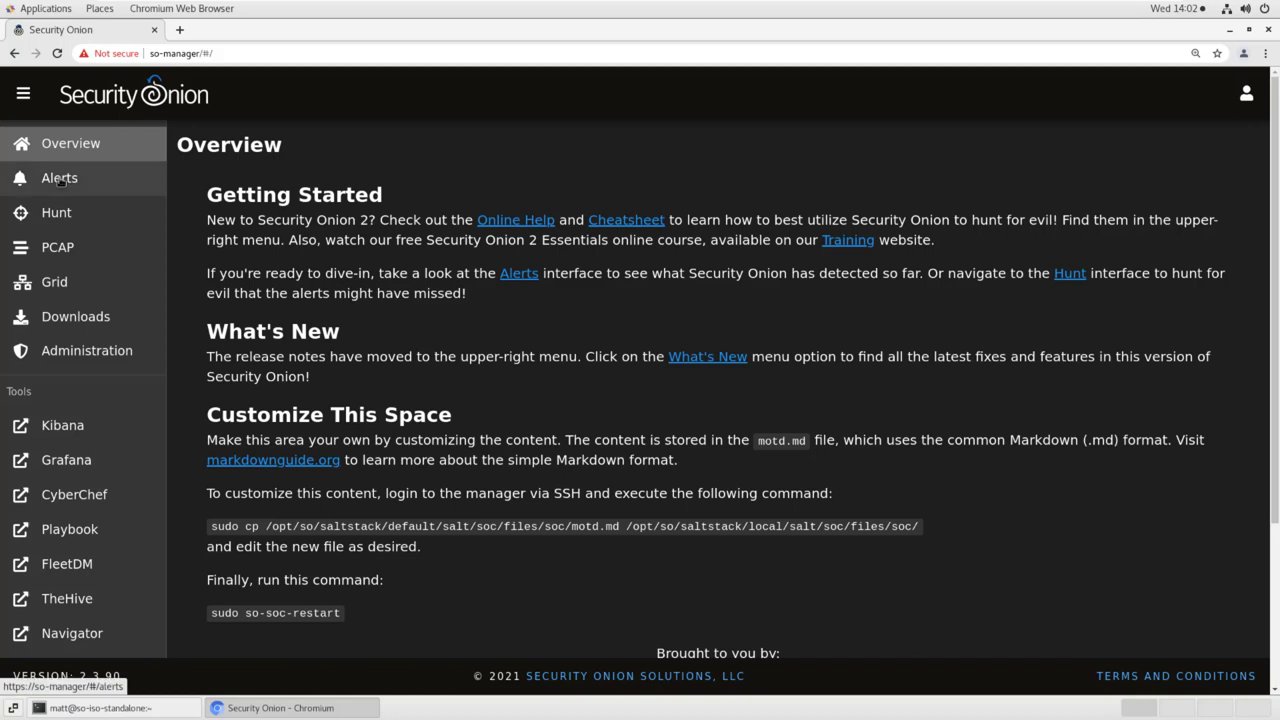
# - Open Alerts and drill into the ET POLICY GNU/Linux YUM User-Agent rule group
pyautogui.click(59, 177)
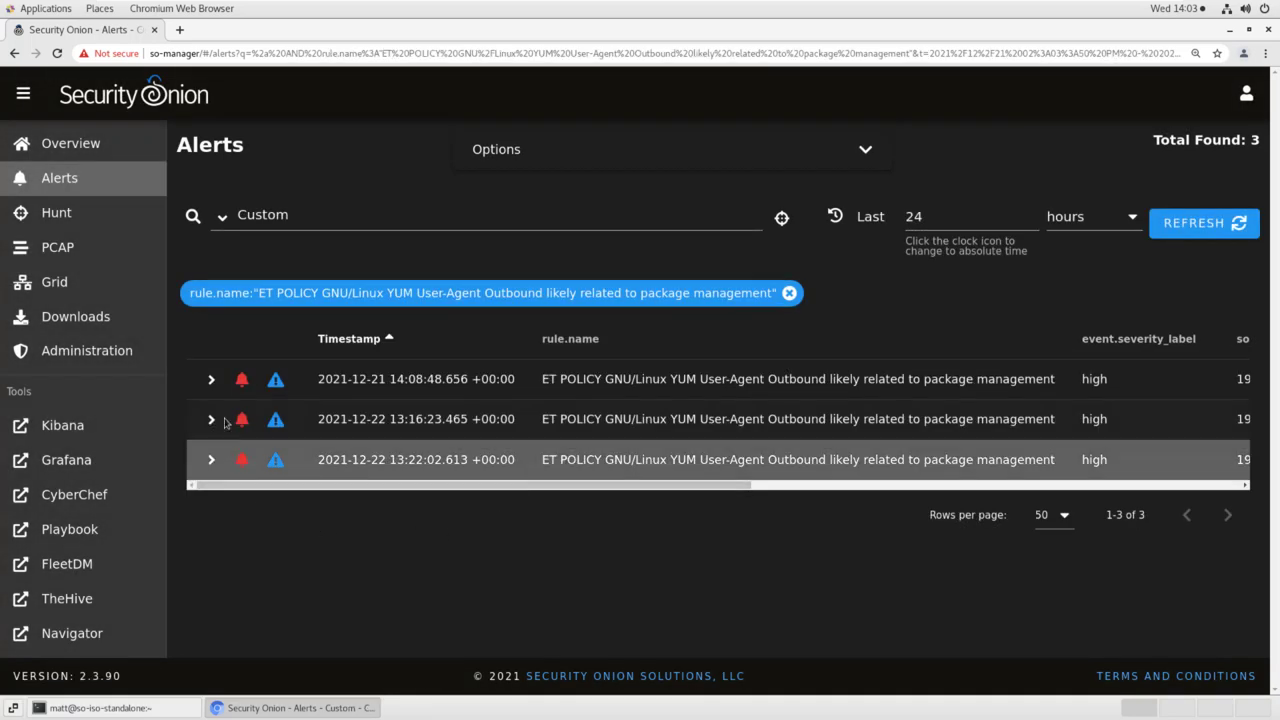
# - Expand the first YUM alert and scroll to its decoded mirrorlist.centos.org HTTP request
pyautogui.click(211, 378)
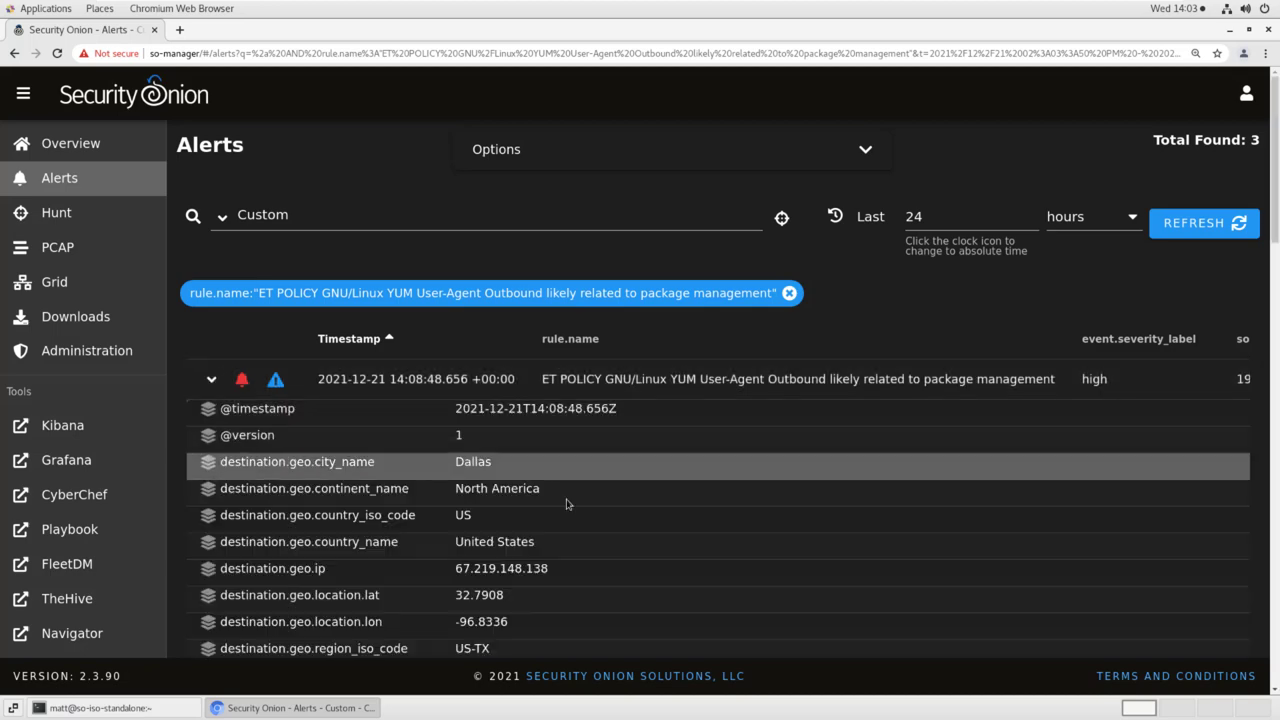
pyautogui.scroll(-3)
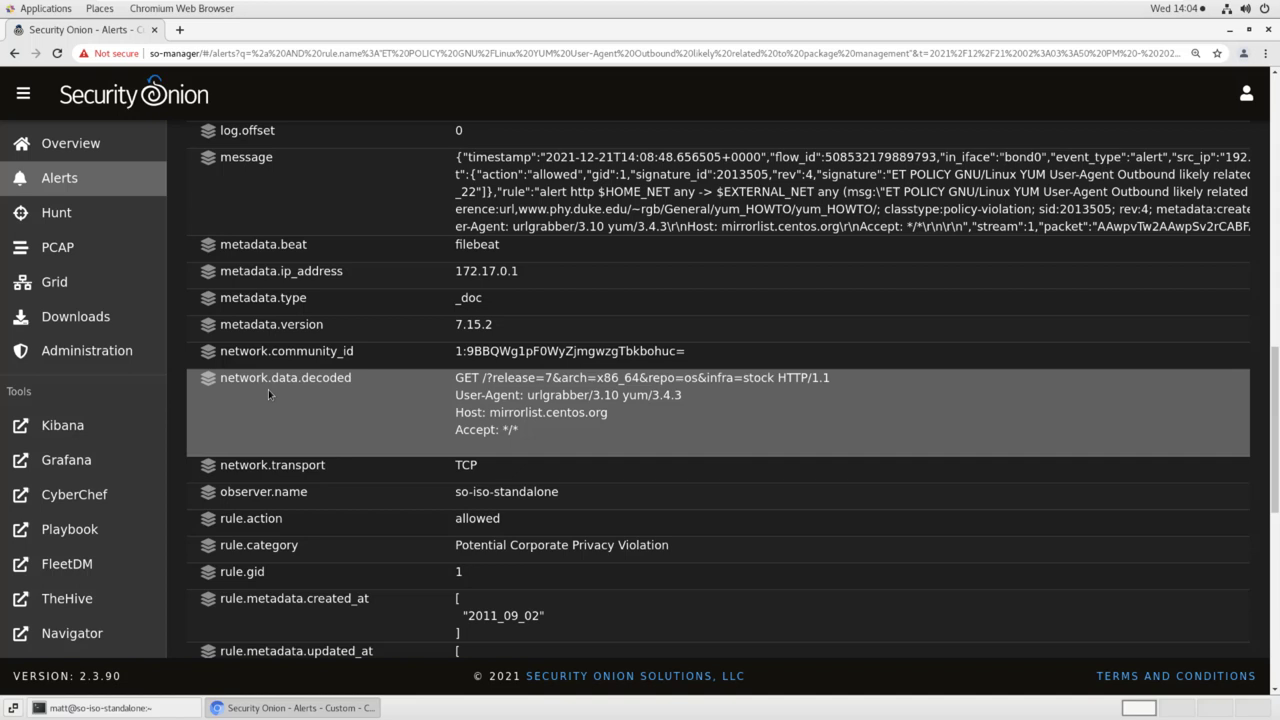
pyautogui.moveTo(505, 410)
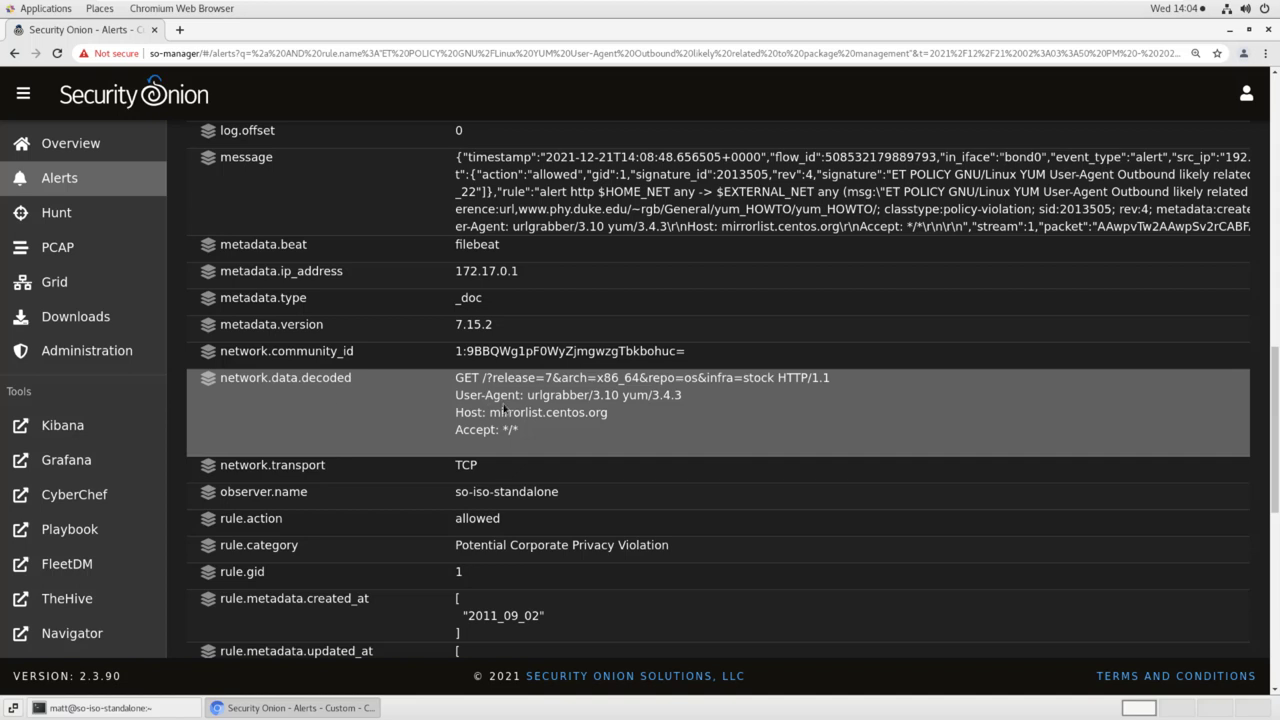
pyautogui.moveTo(487, 411)
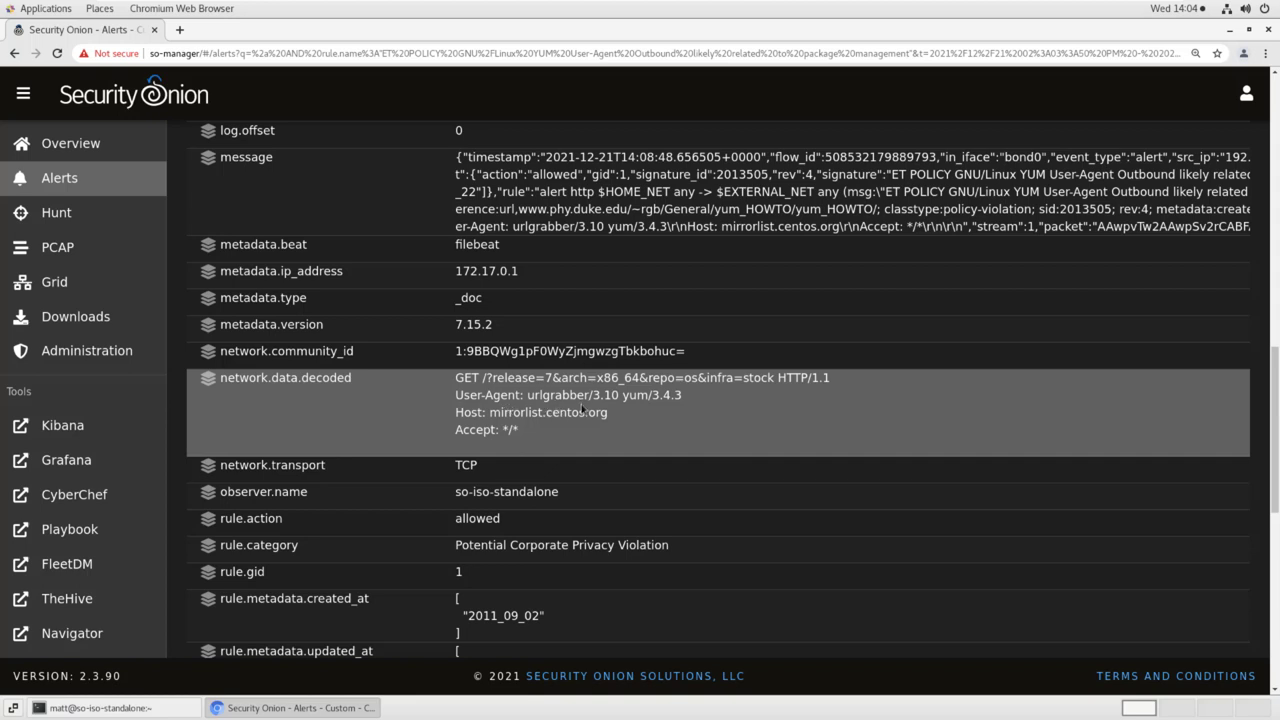
pyautogui.moveTo(658, 412)
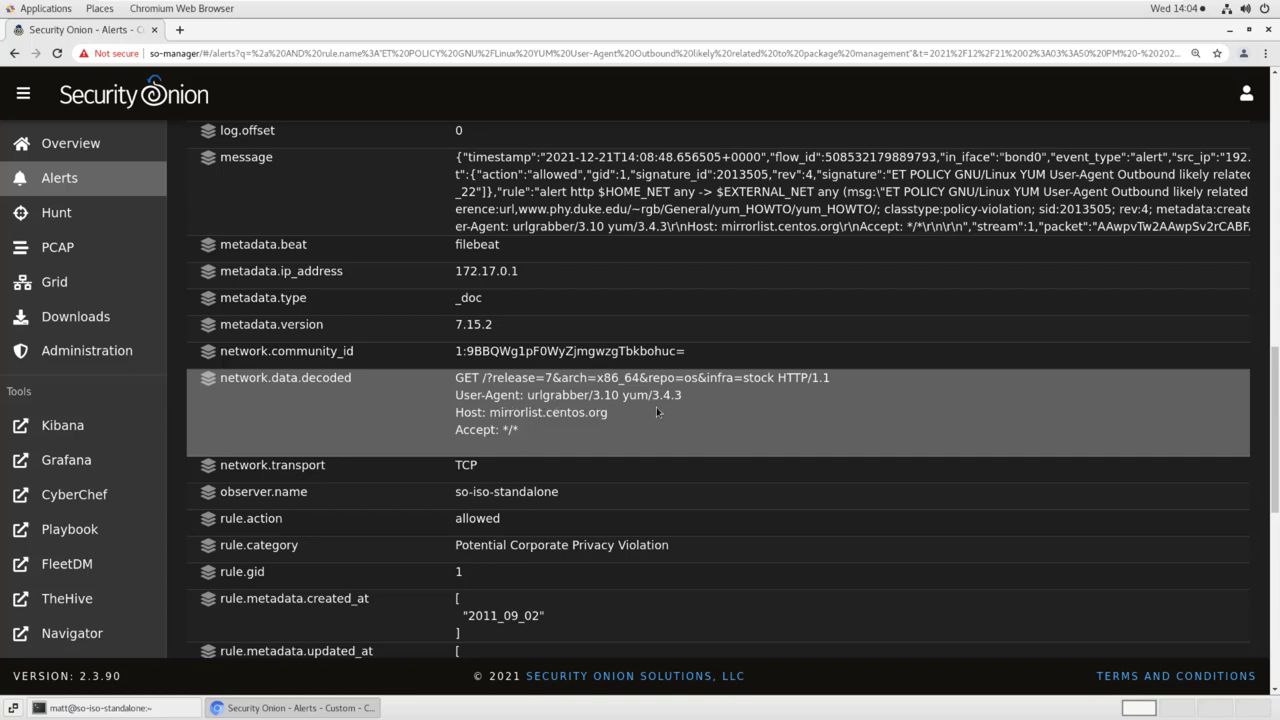
pyautogui.moveTo(543, 429)
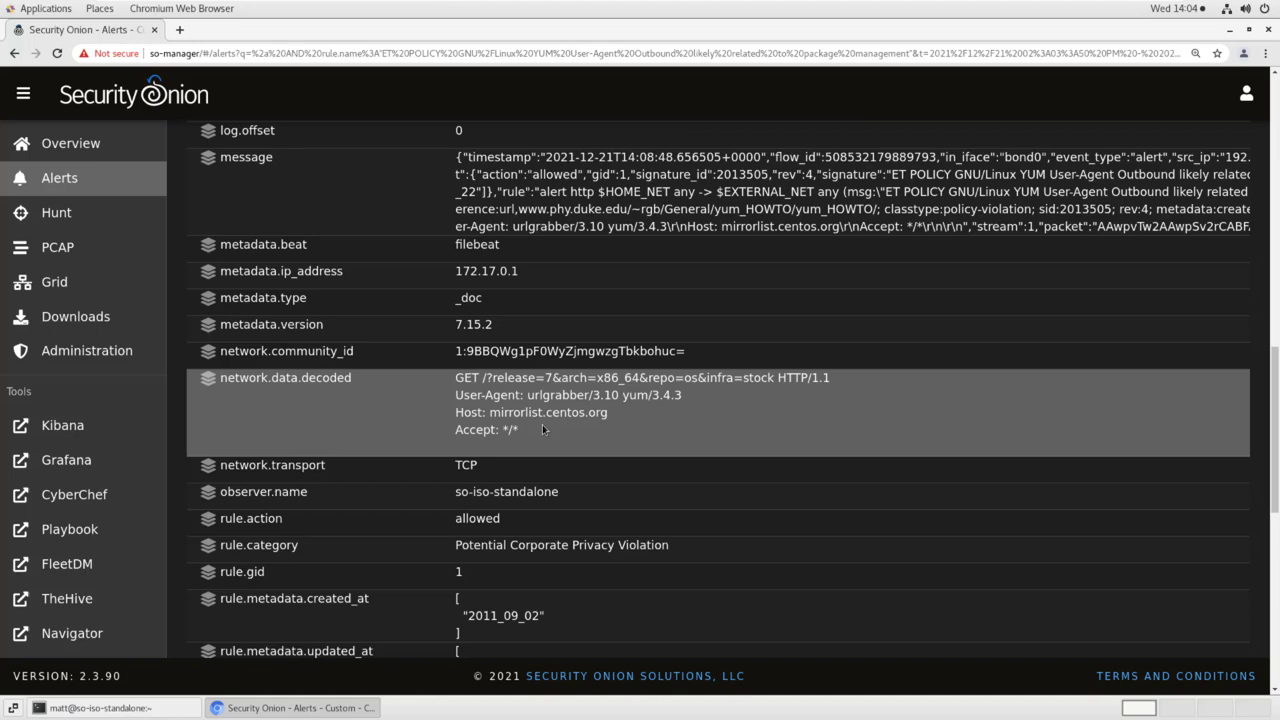
pyautogui.scroll(-3)
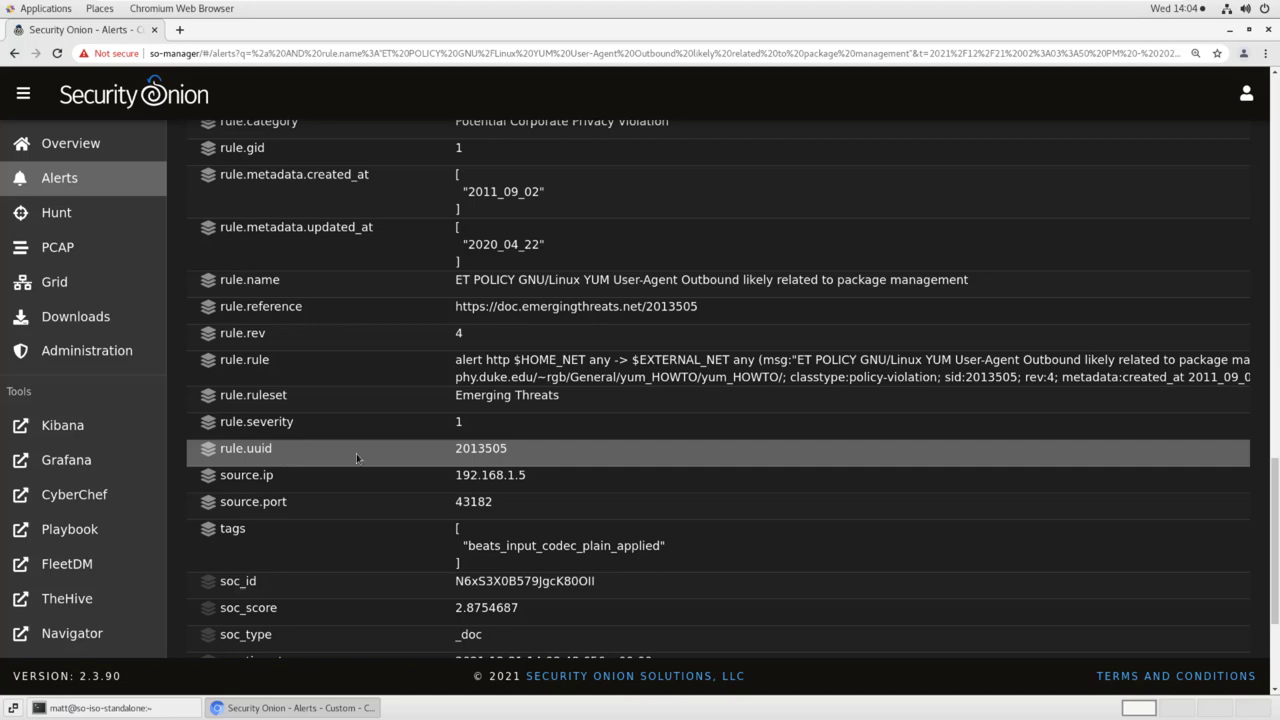
pyautogui.moveTo(450, 458)
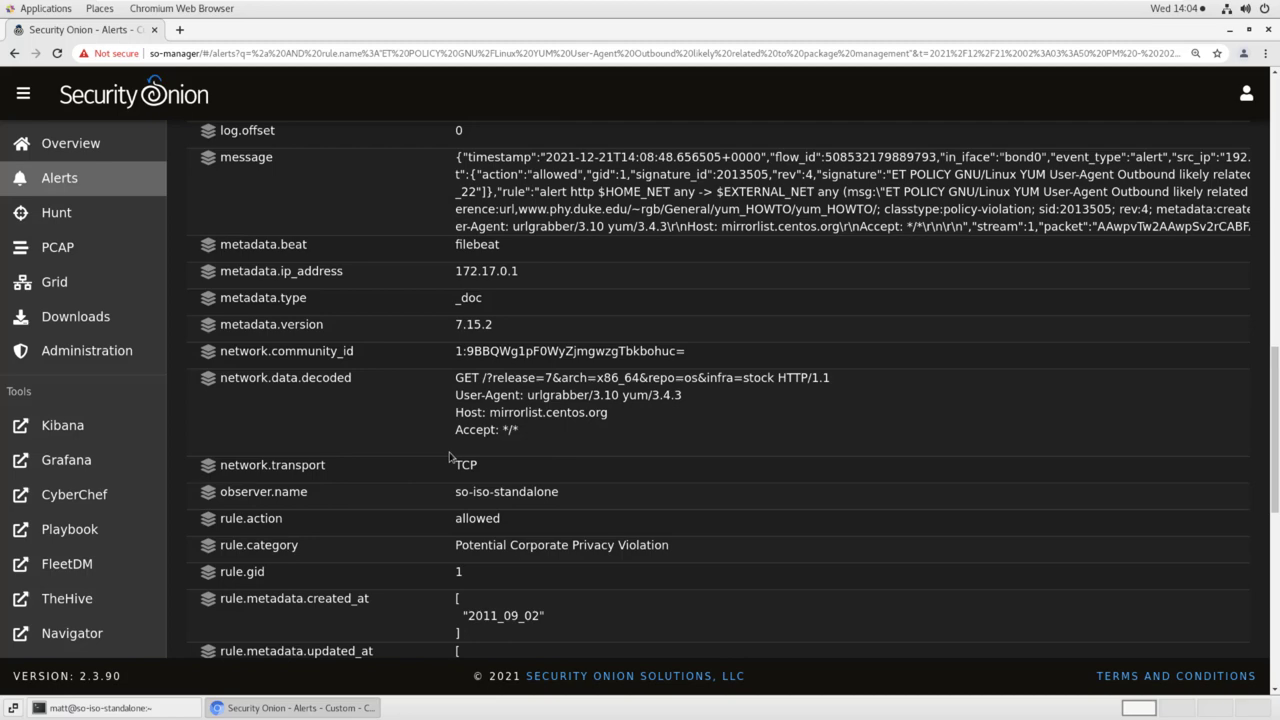
pyautogui.scroll(3)
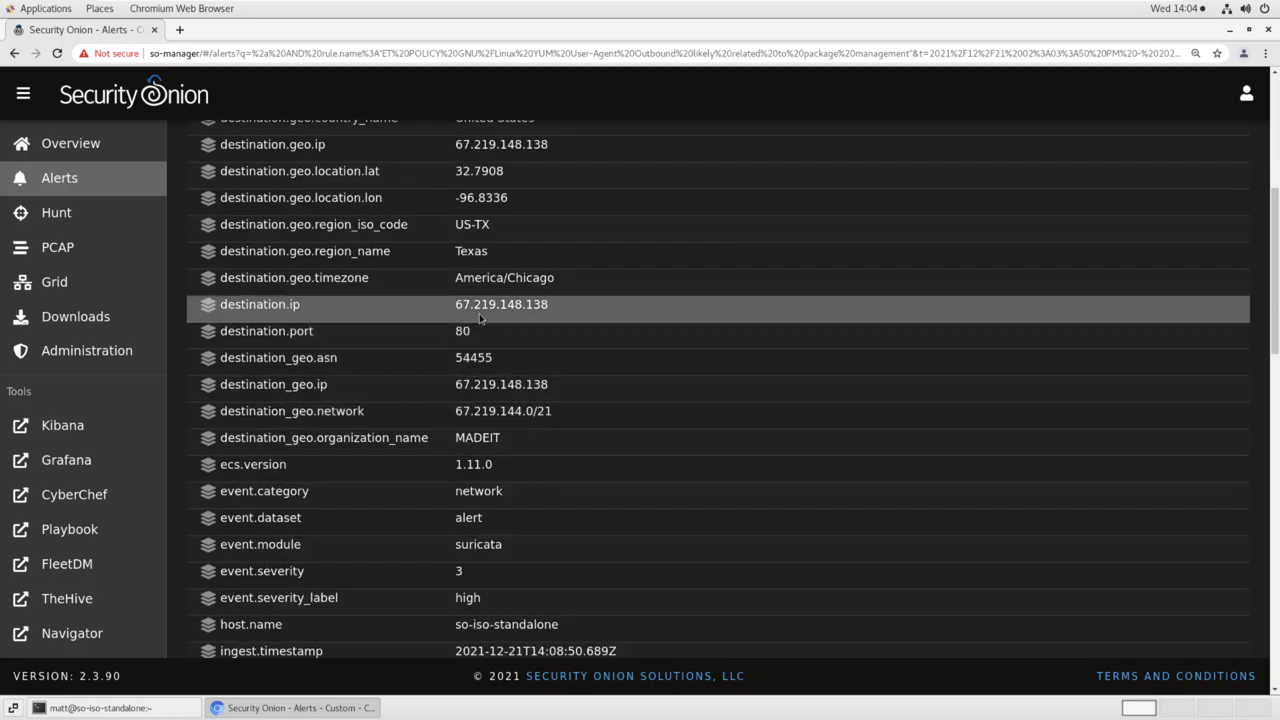
pyautogui.moveTo(495, 323)
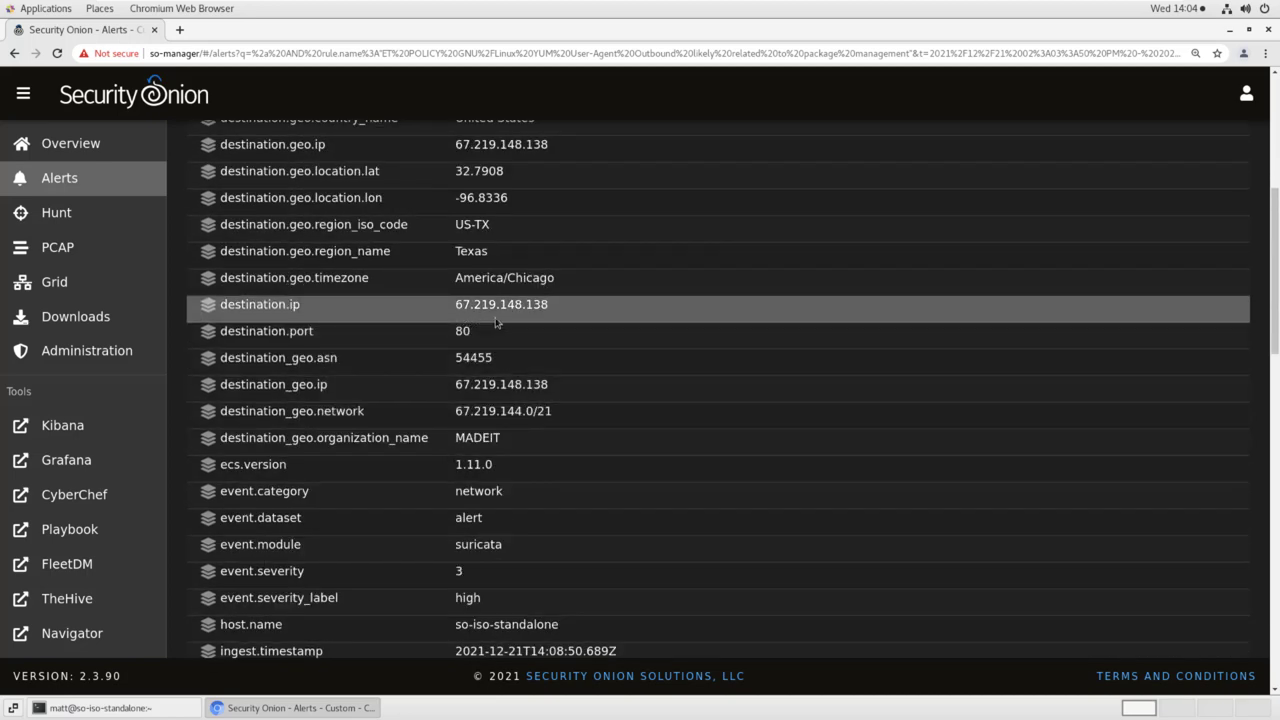
pyautogui.moveTo(550, 324)
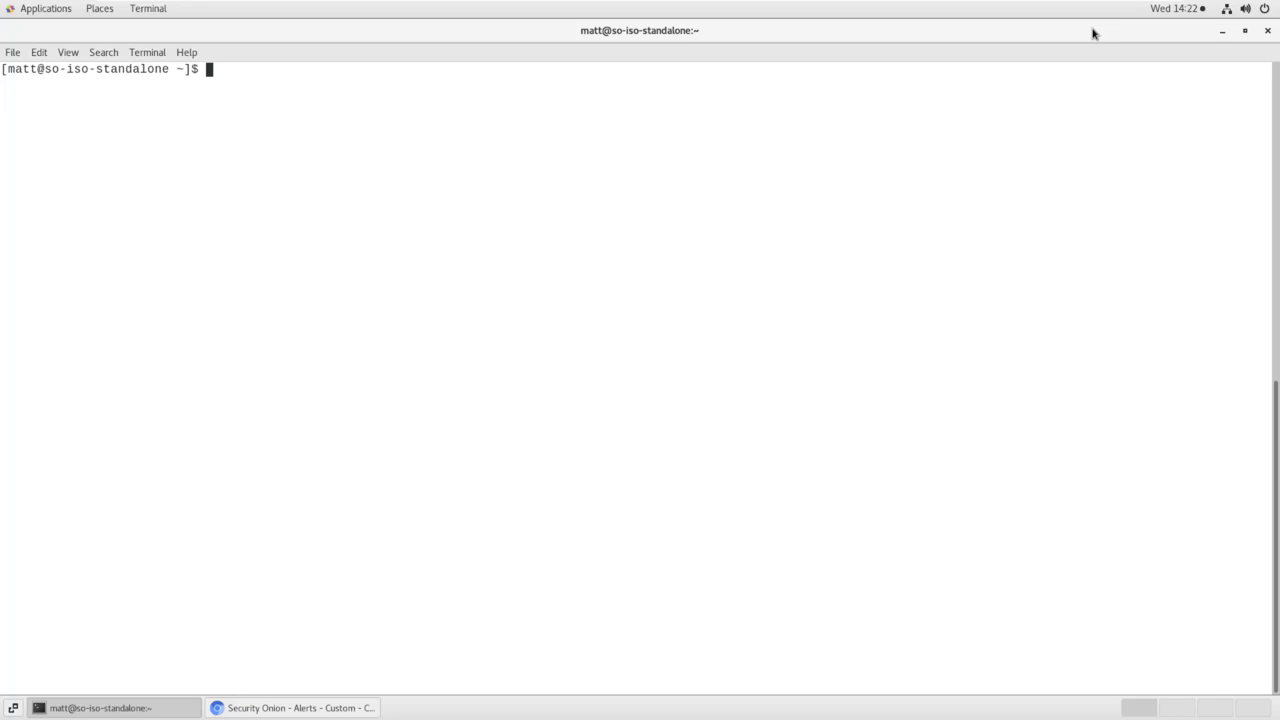
pyautogui.moveTo(226, 70)
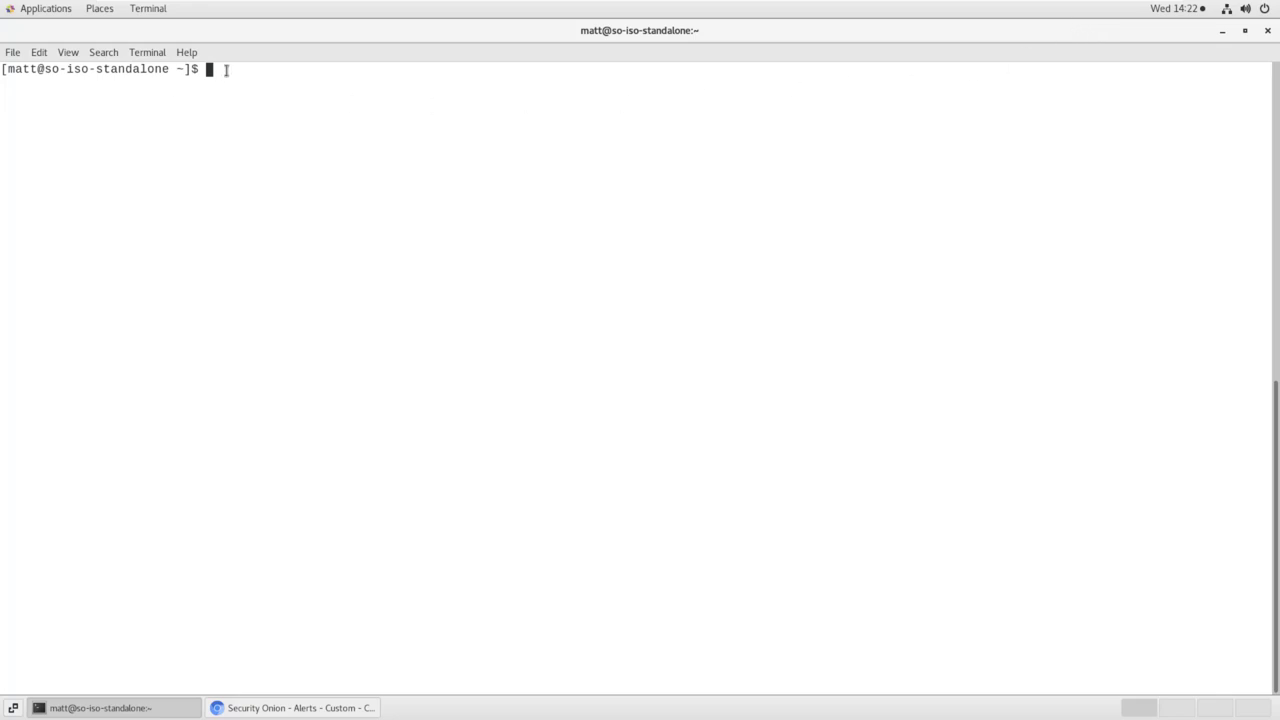
# - Go to /opt/so/rules/nids, list it, preview all.rules and count its lines with wc -l
pyautogui.write('/')
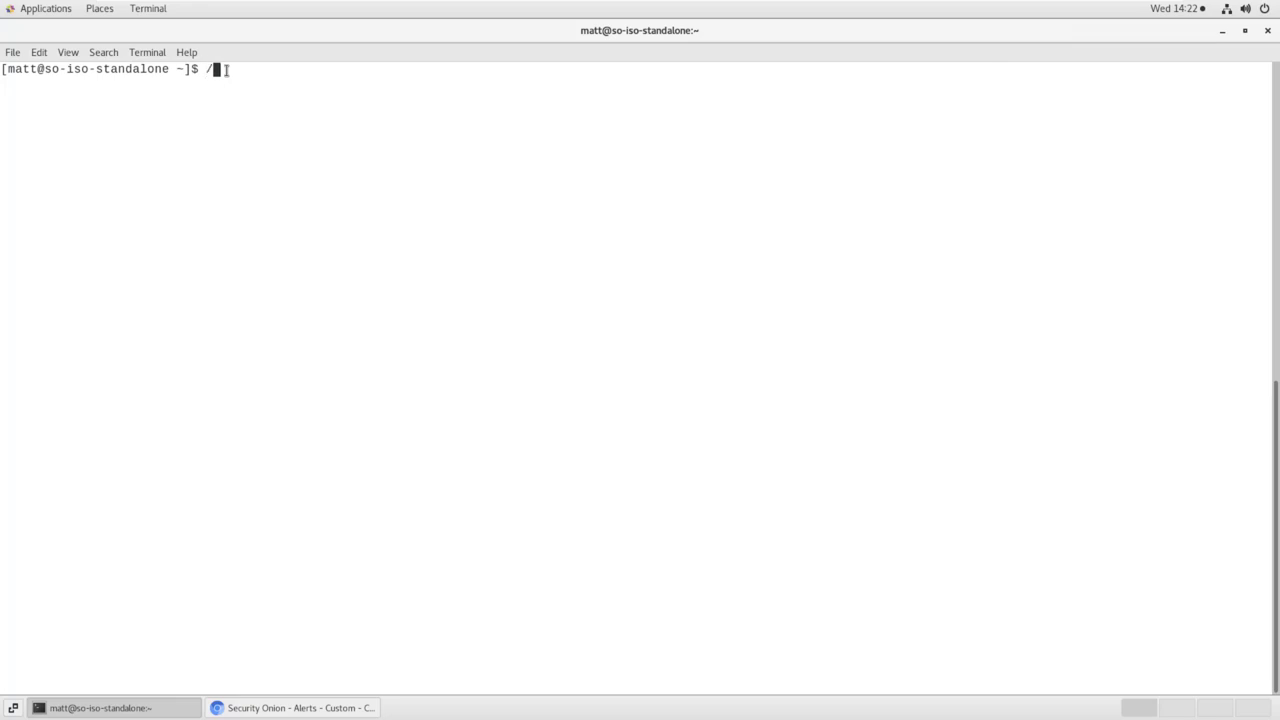
pyautogui.write('cd /opt/so/rules/nids')
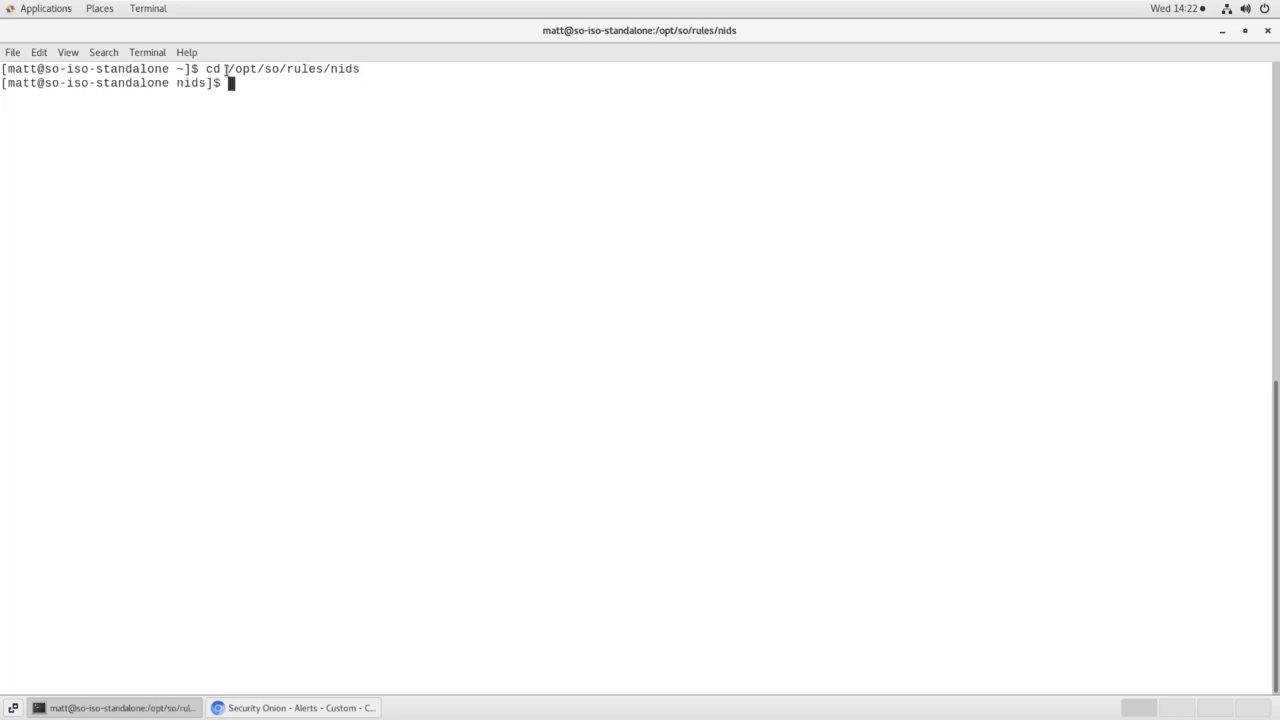
pyautogui.write('ls')
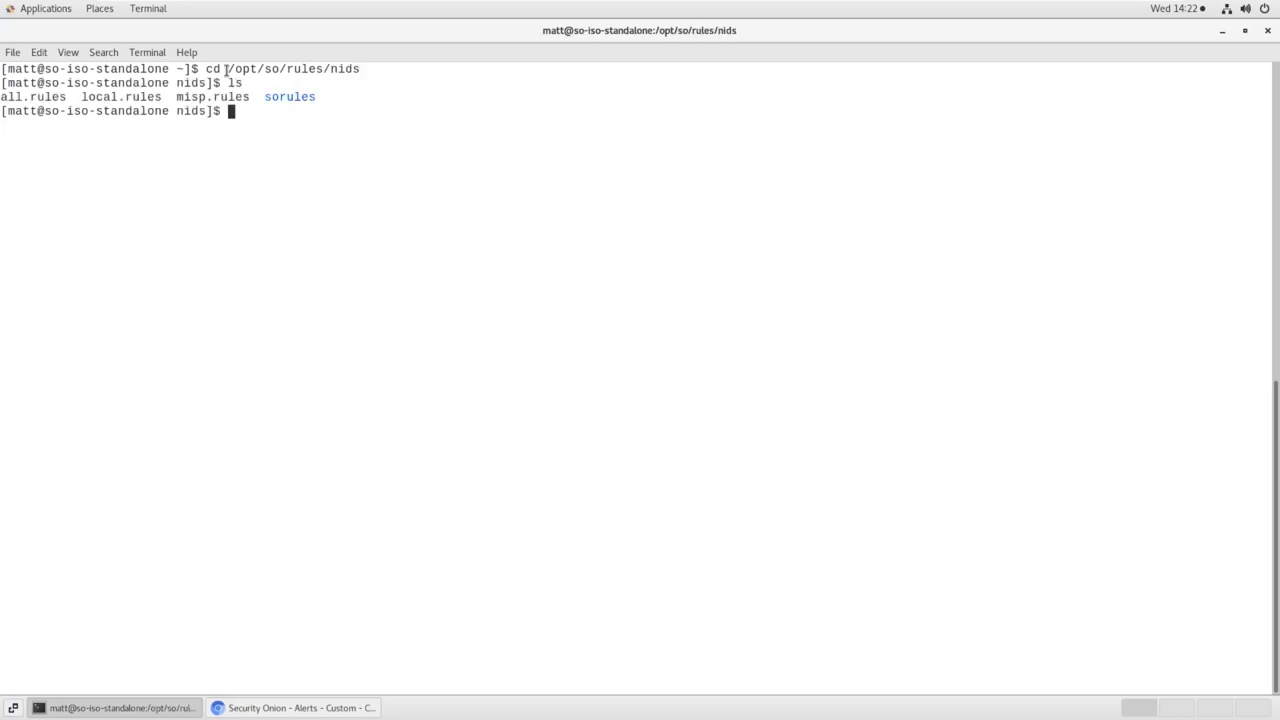
pyautogui.write('head all.rules')
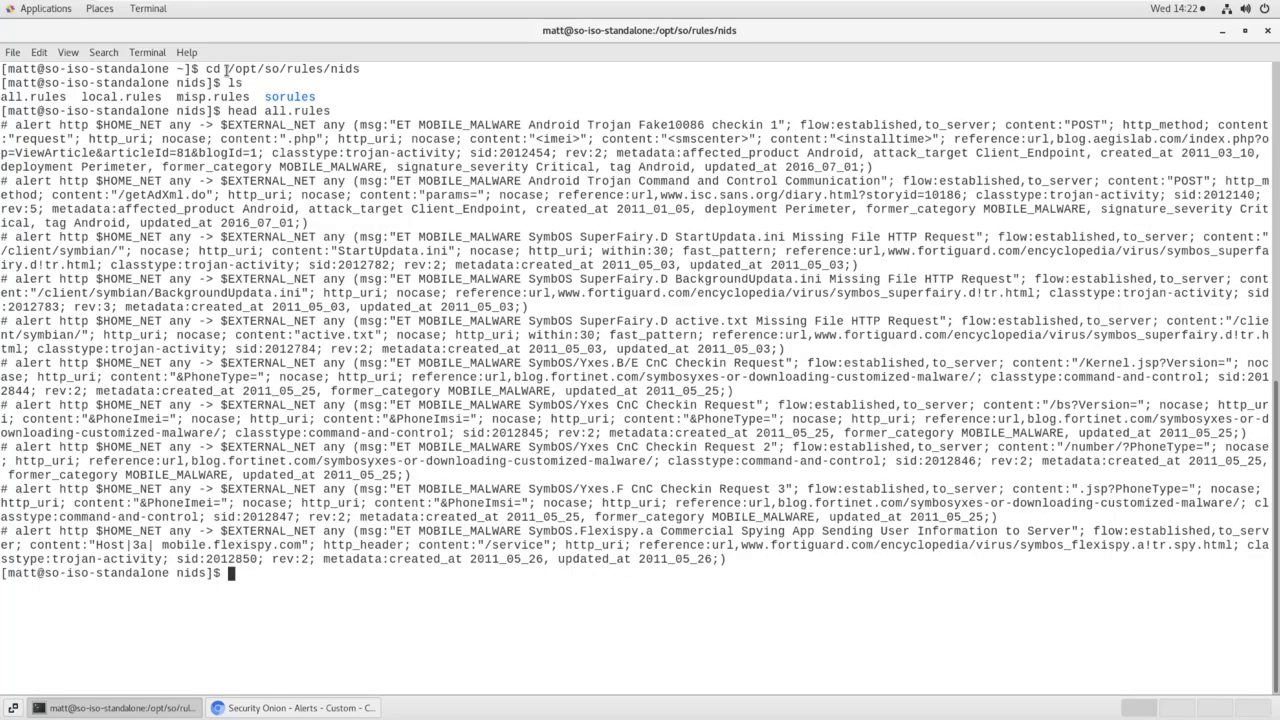
pyautogui.write('wc -l all.rules')
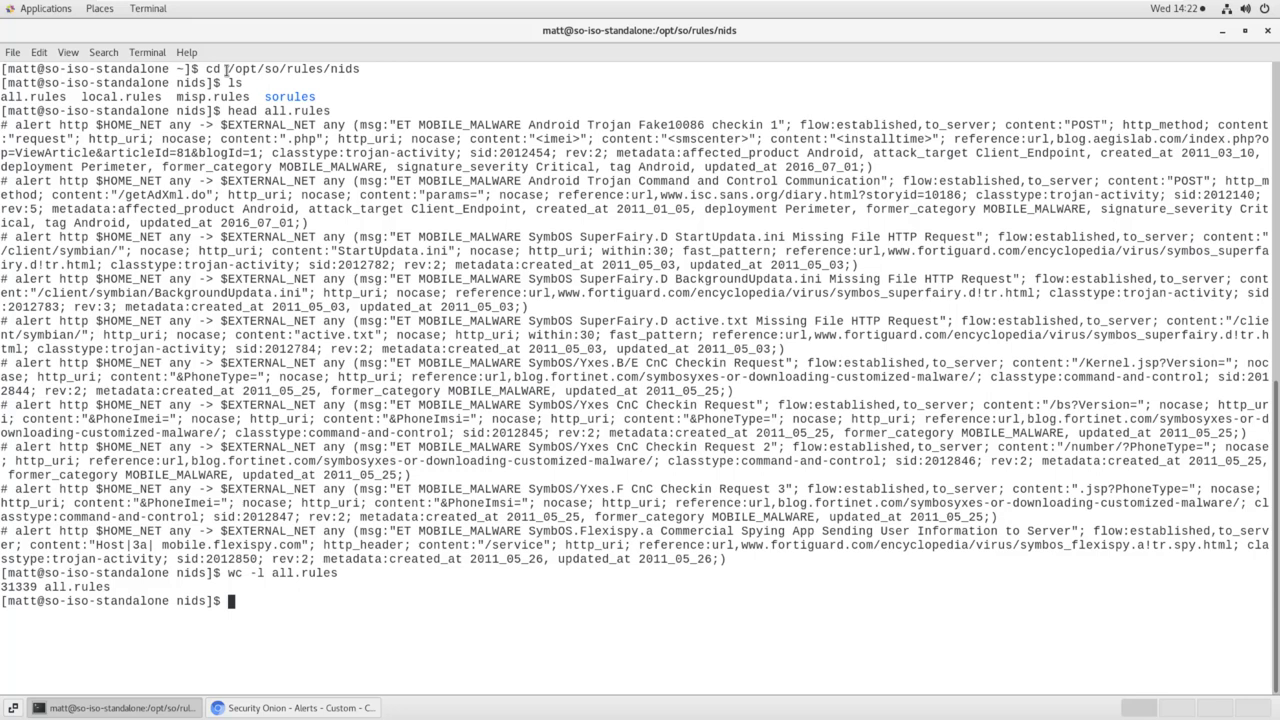
# - Grep all.rules for SID 2013505, then start a 'sudo so-rule disabled' command
pyautogui.write('grep')
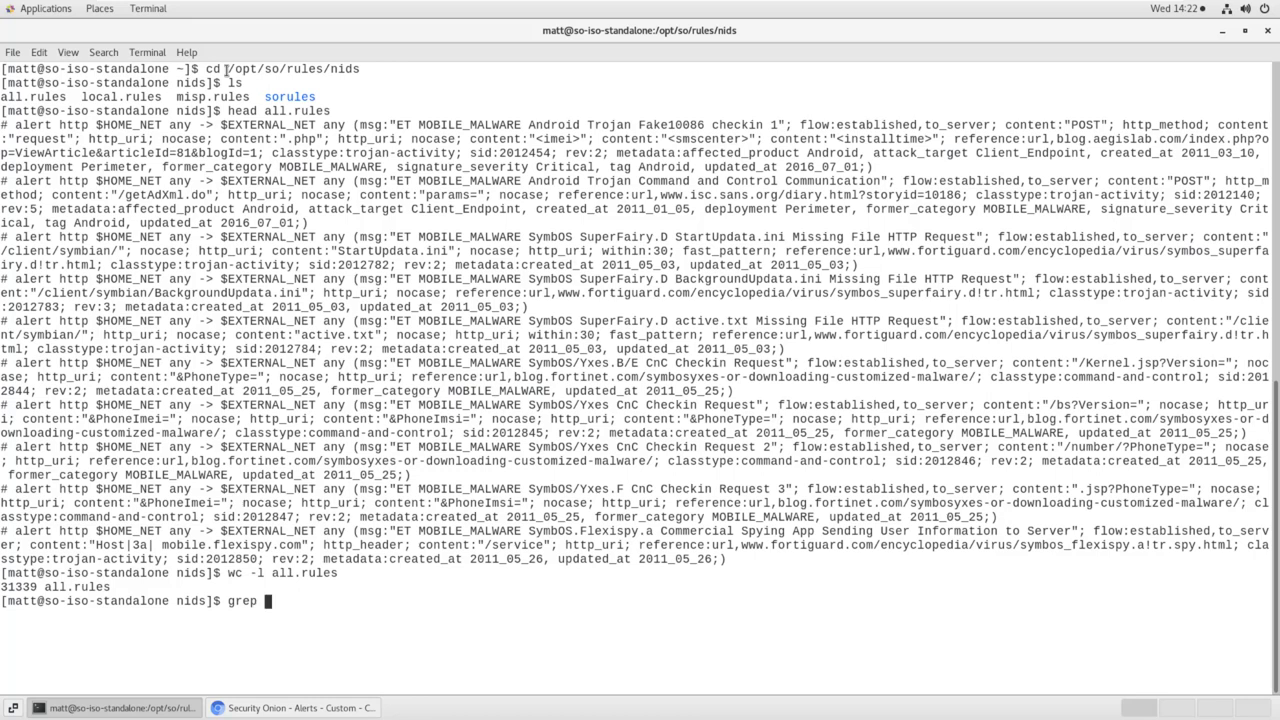
pyautogui.write('2013505 all.rule')
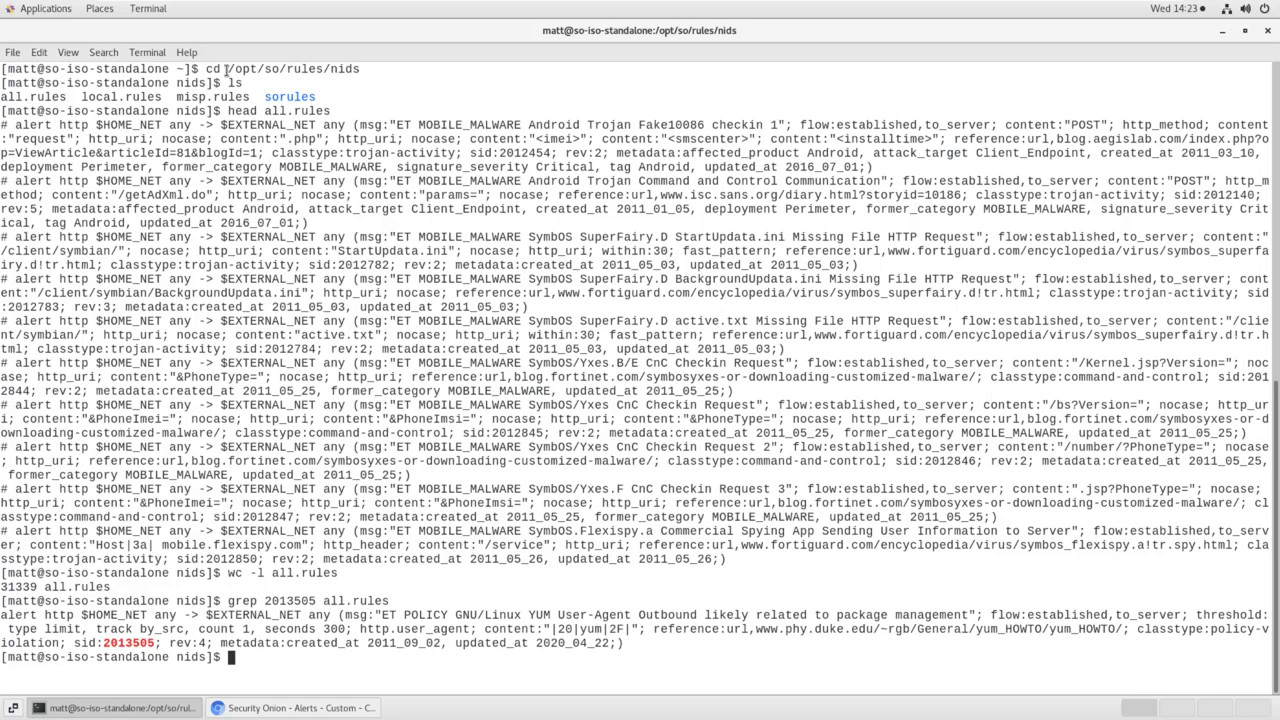
pyautogui.write('sudo')
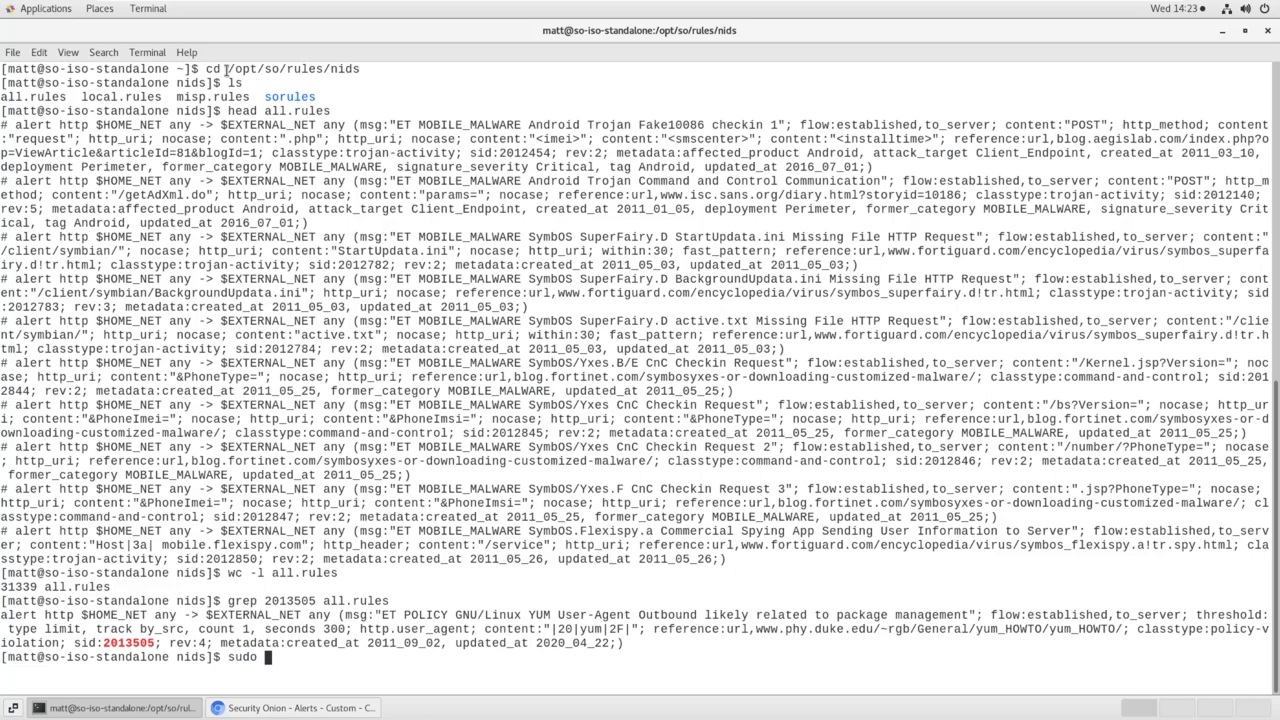
pyautogui.write('so-rule')
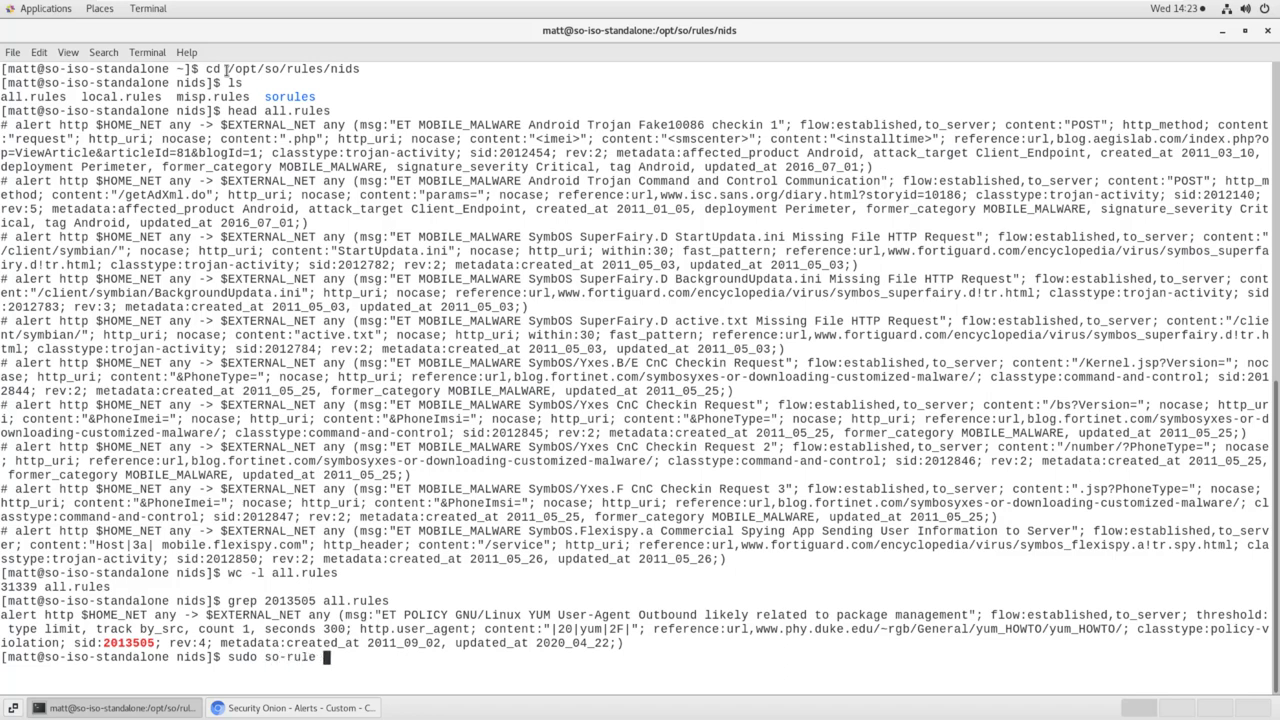
pyautogui.write('disabled')
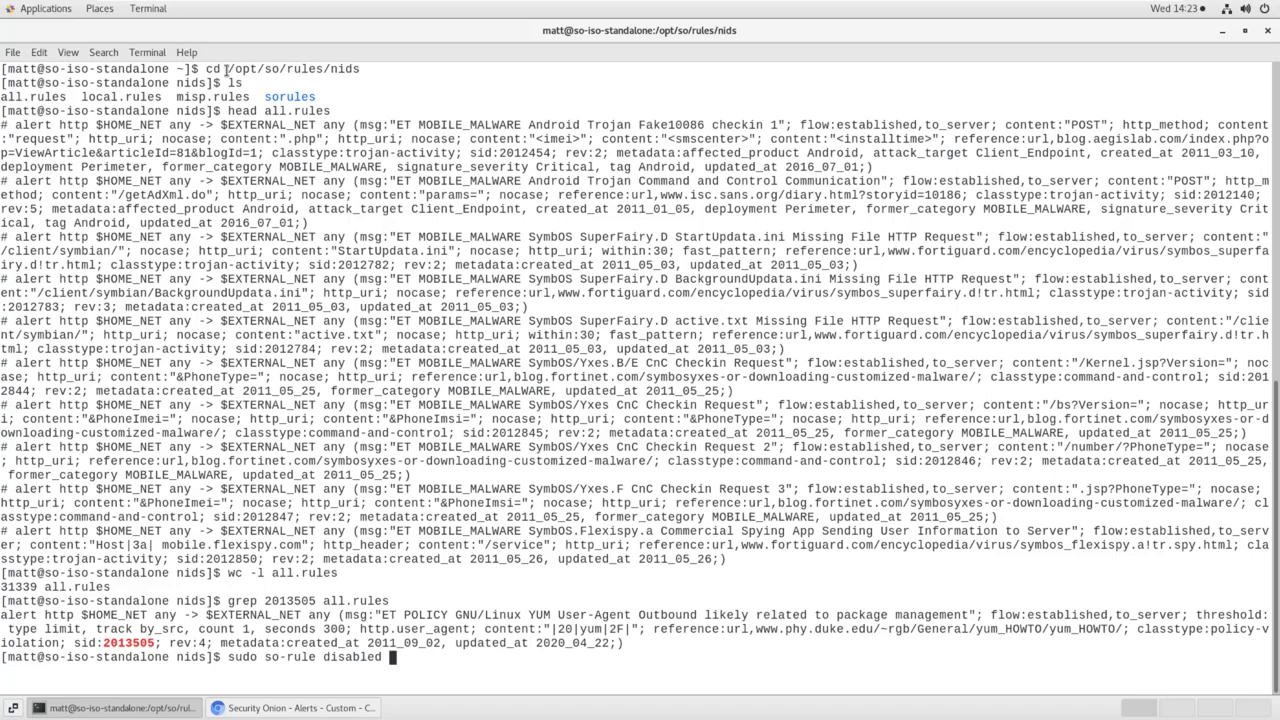
# - Add SID 2013505 to the disabled rules, then grep all.rules to confirm it's commented out
pyautogui.write('add 2013505')
pyautogui.write('y')
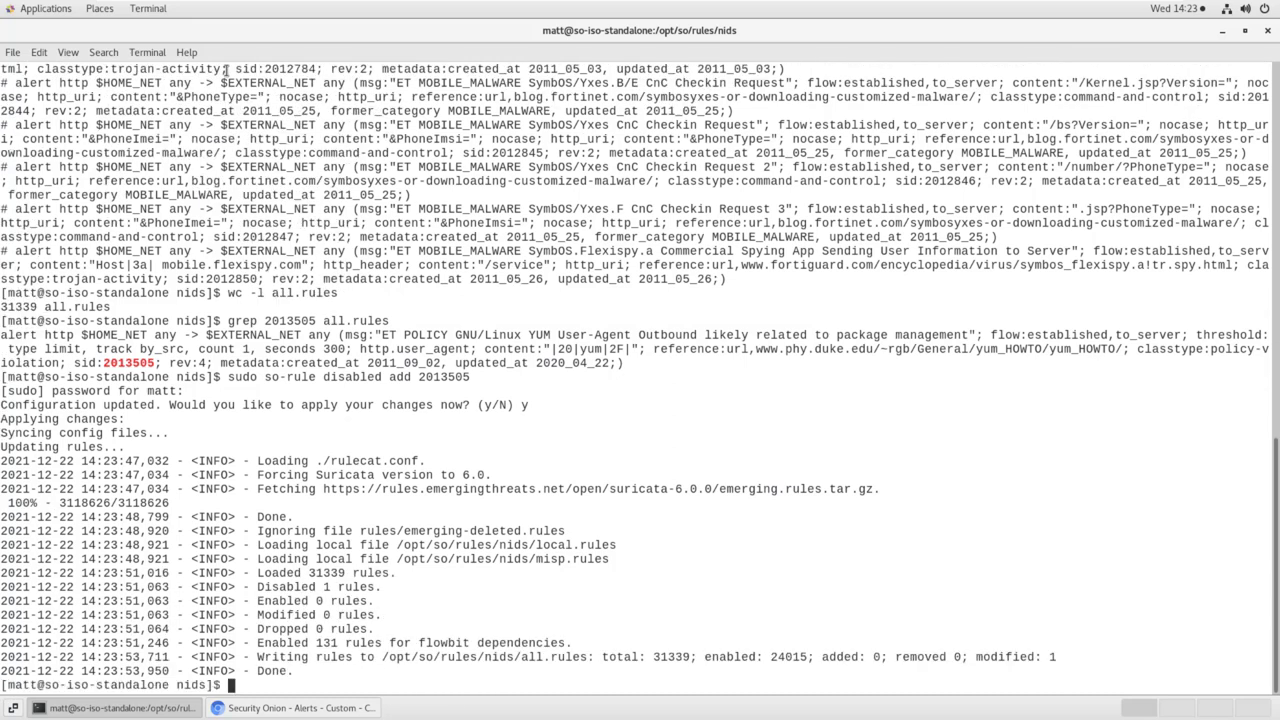
pyautogui.write('grep 2013505 all.rules')
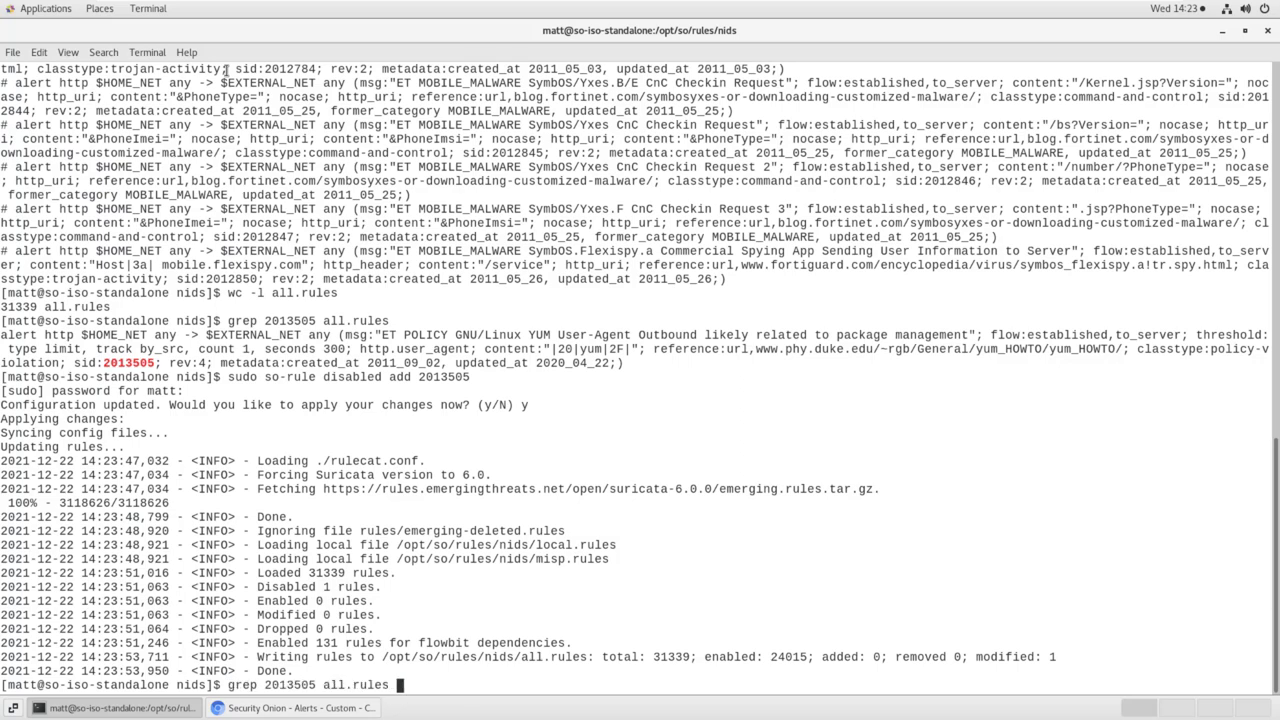
pyautogui.press('Return')
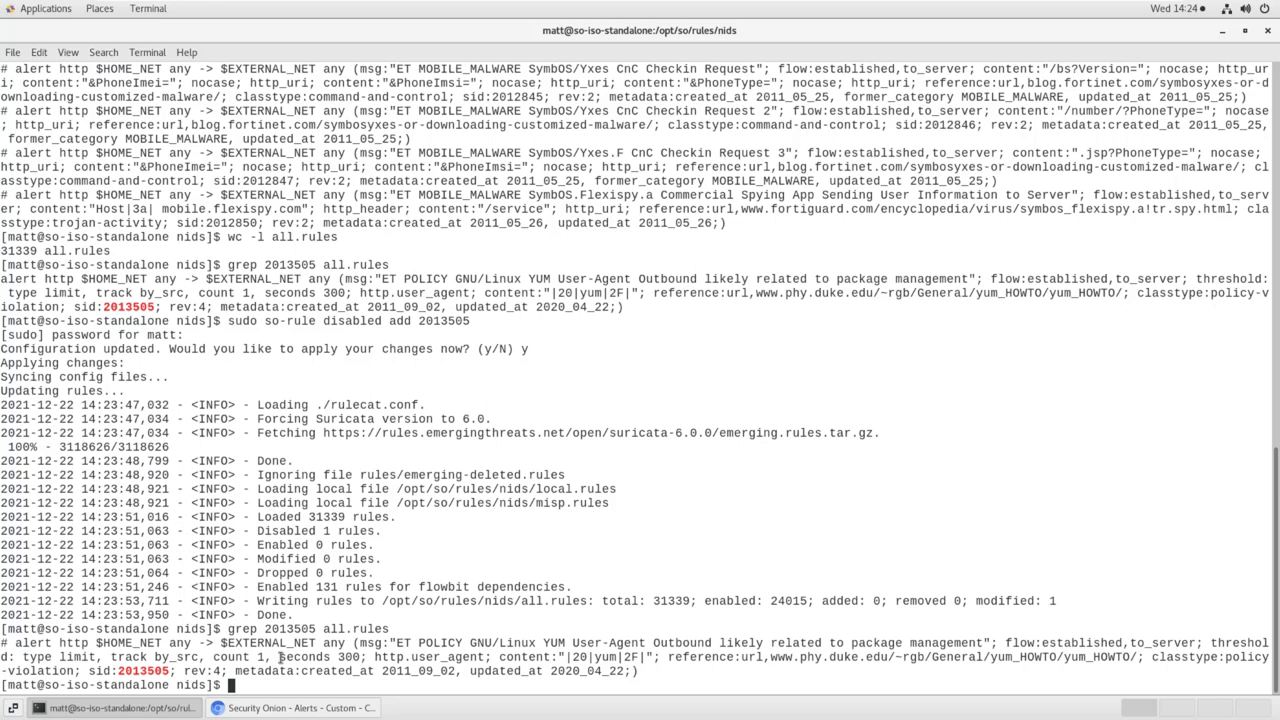
# - Grep all.rules for STUN rules, then disable all rules matching 're:STUN'
pyautogui.write('grep')
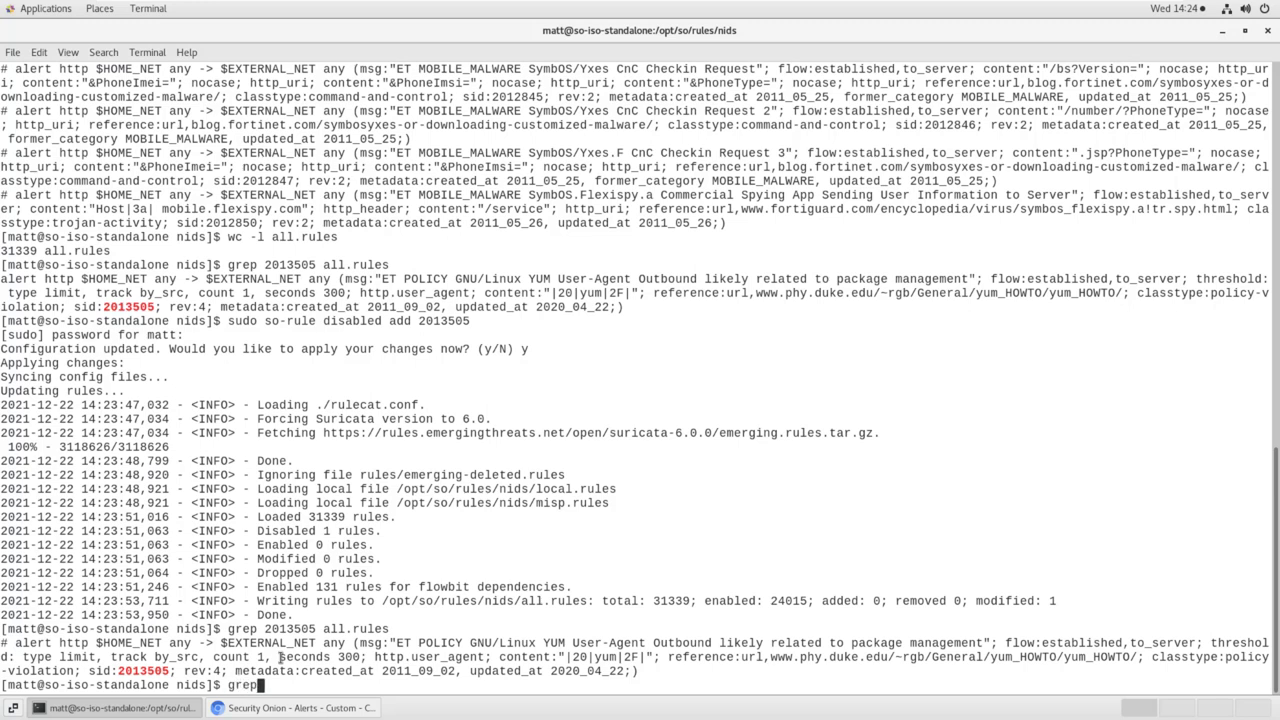
pyautogui.write('STUN all.rule')
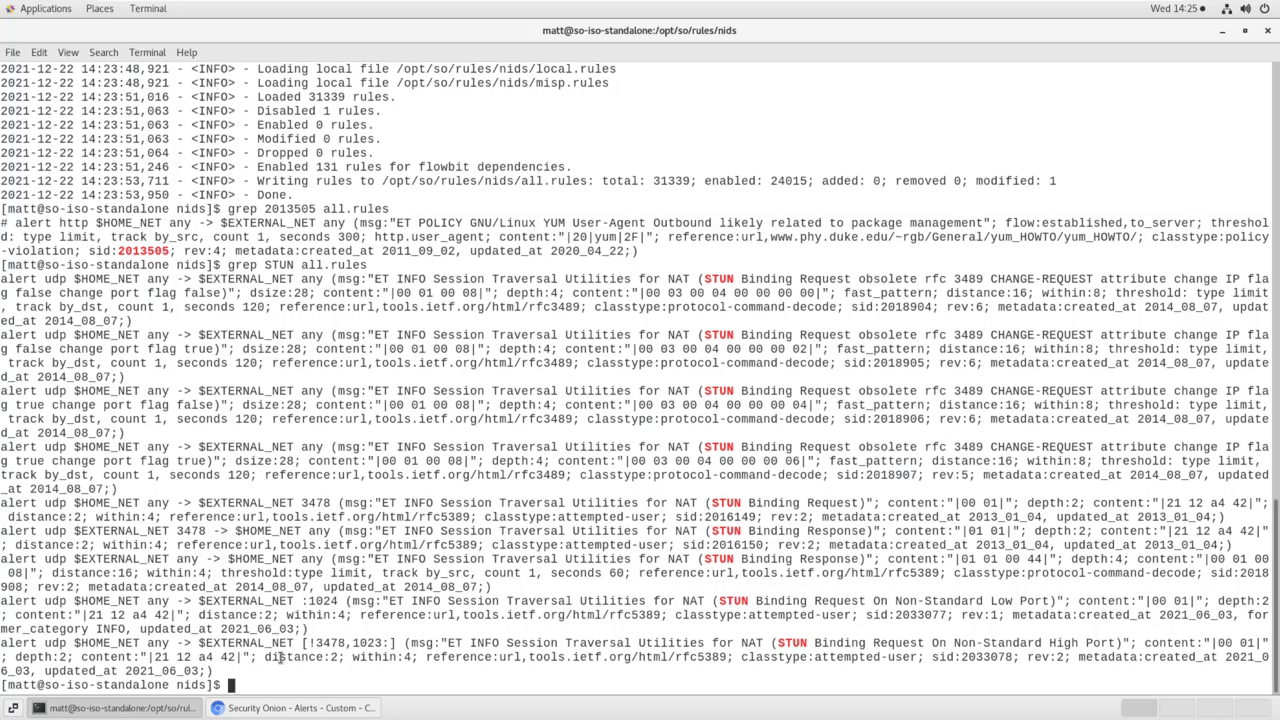
pyautogui.write('sudo so-')
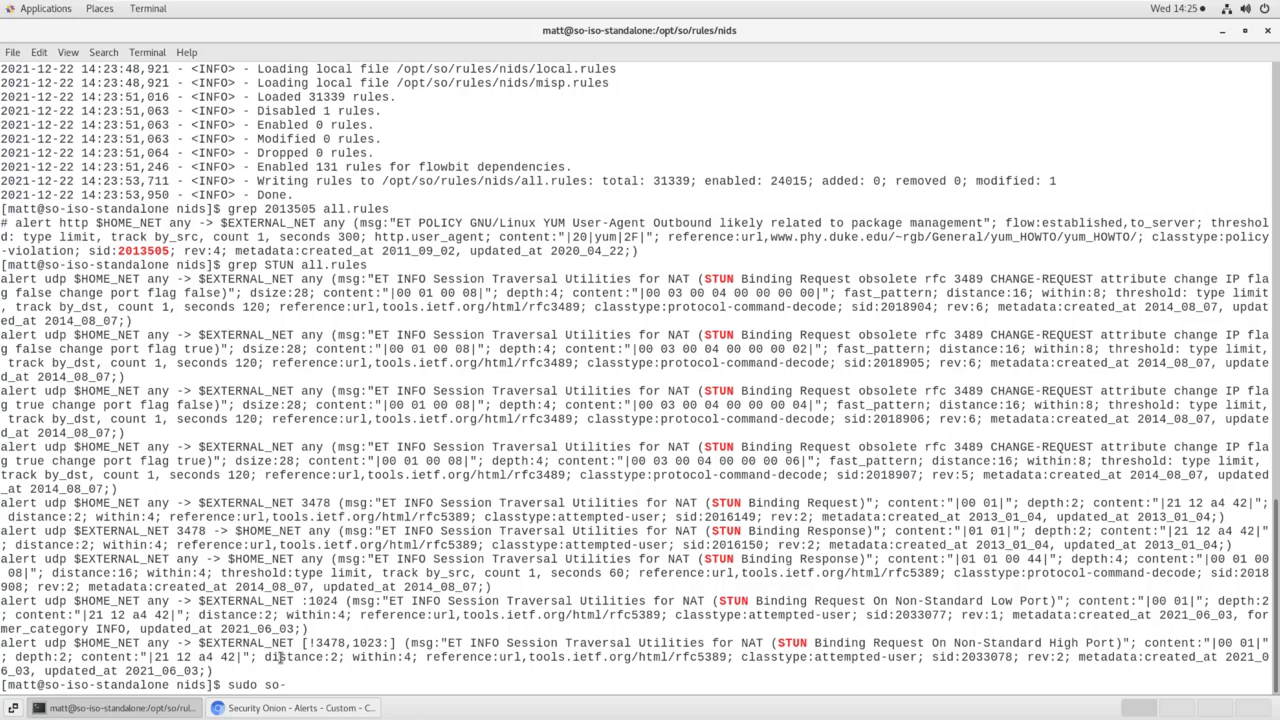
pyautogui.write('rule disabled add')
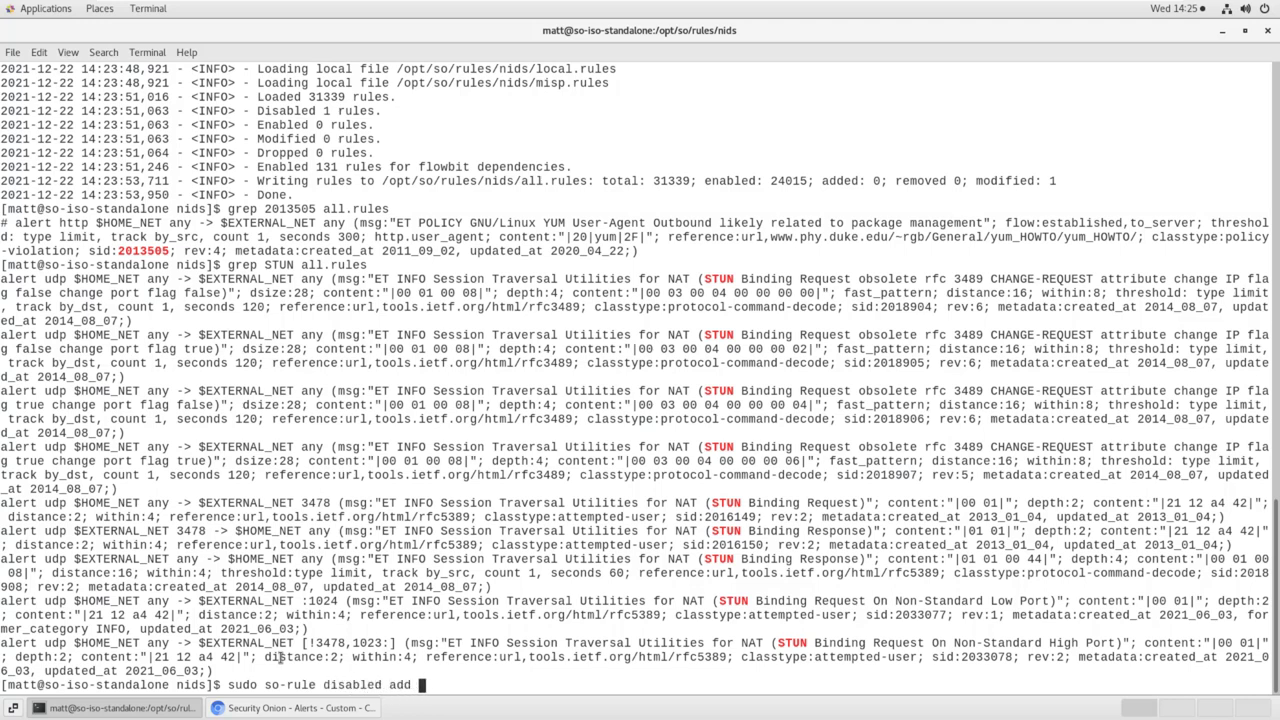
pyautogui.write("'")
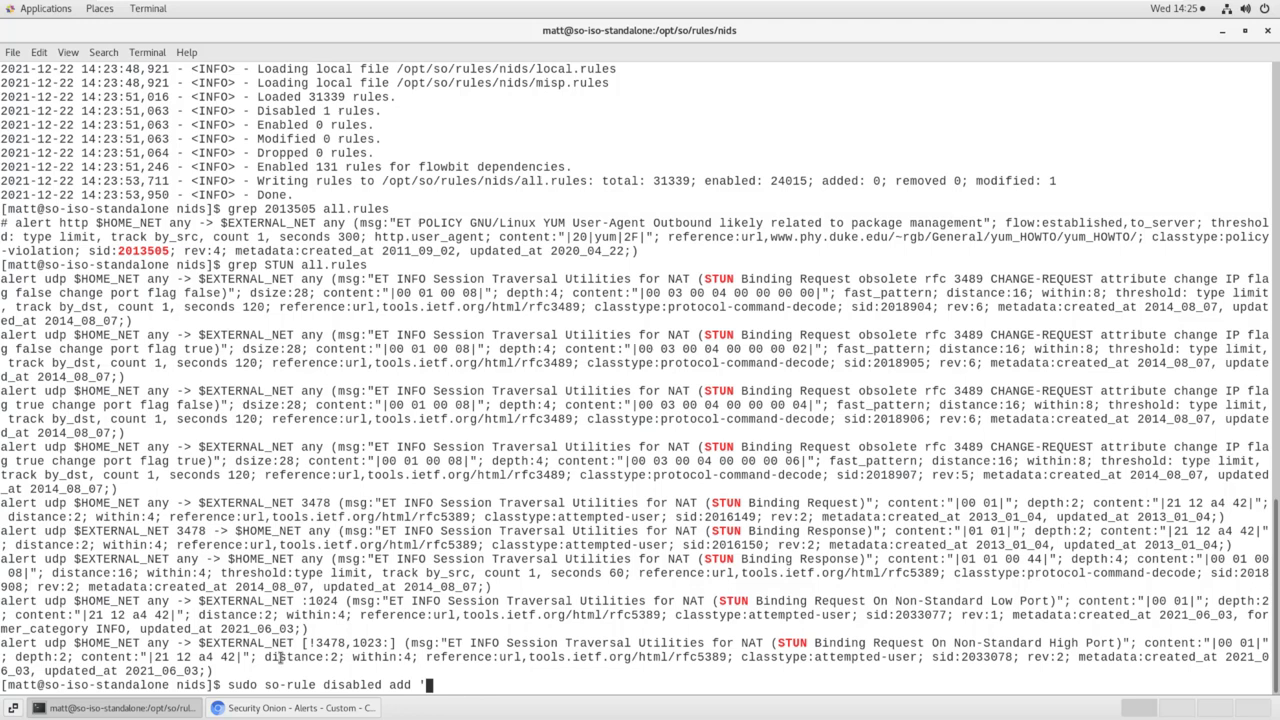
pyautogui.write('re:S')
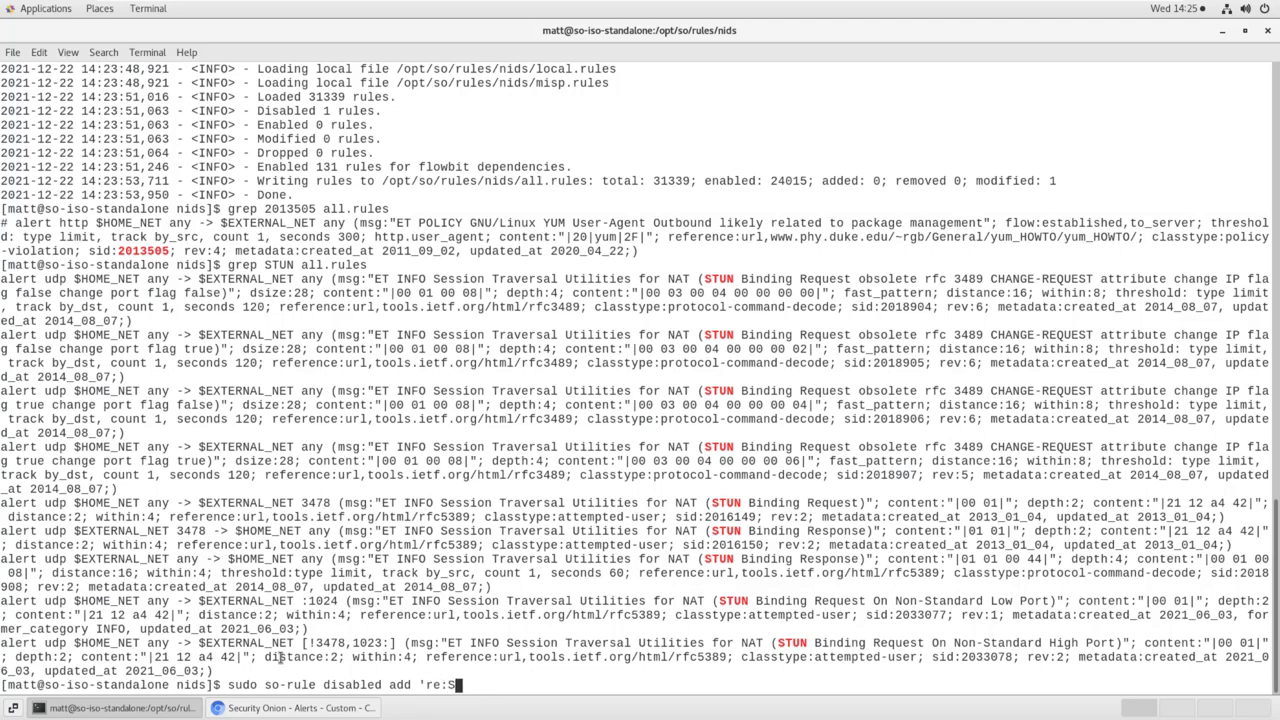
pyautogui.write("TUN'")
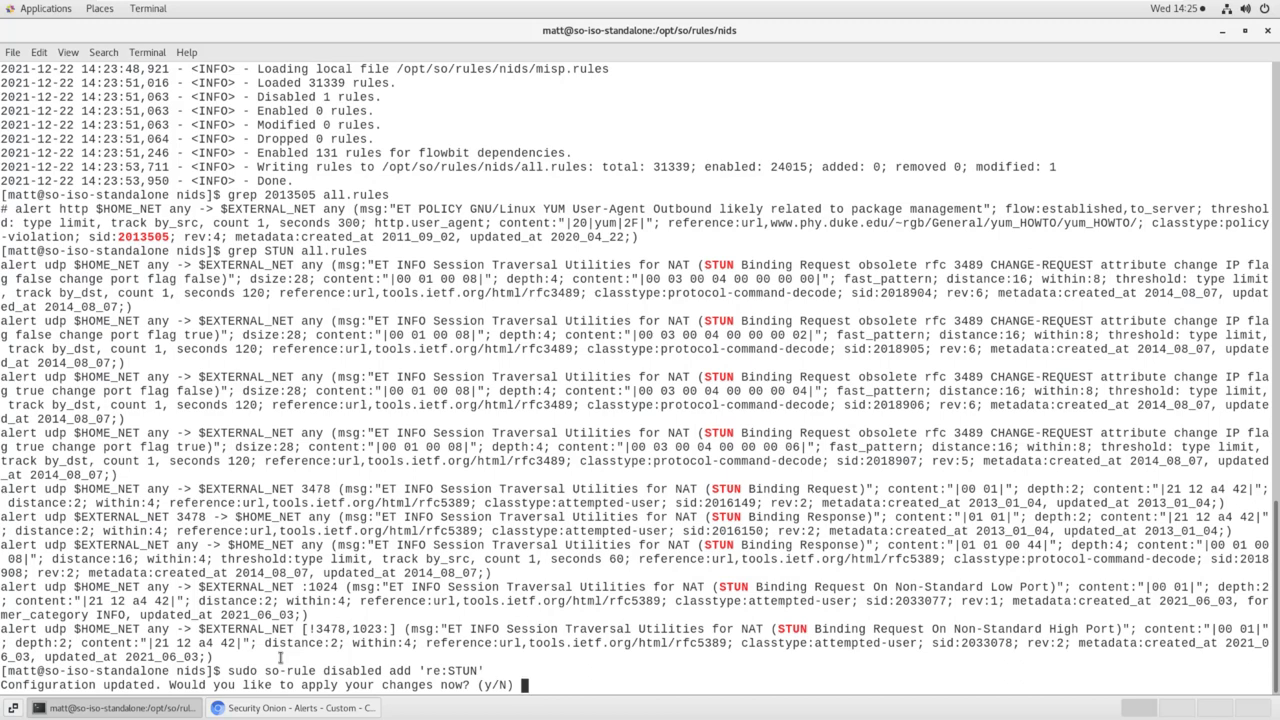
# - Confirm with y to apply the STUN disabling and re-enter the 're:STUN' disable command
pyautogui.write('y')
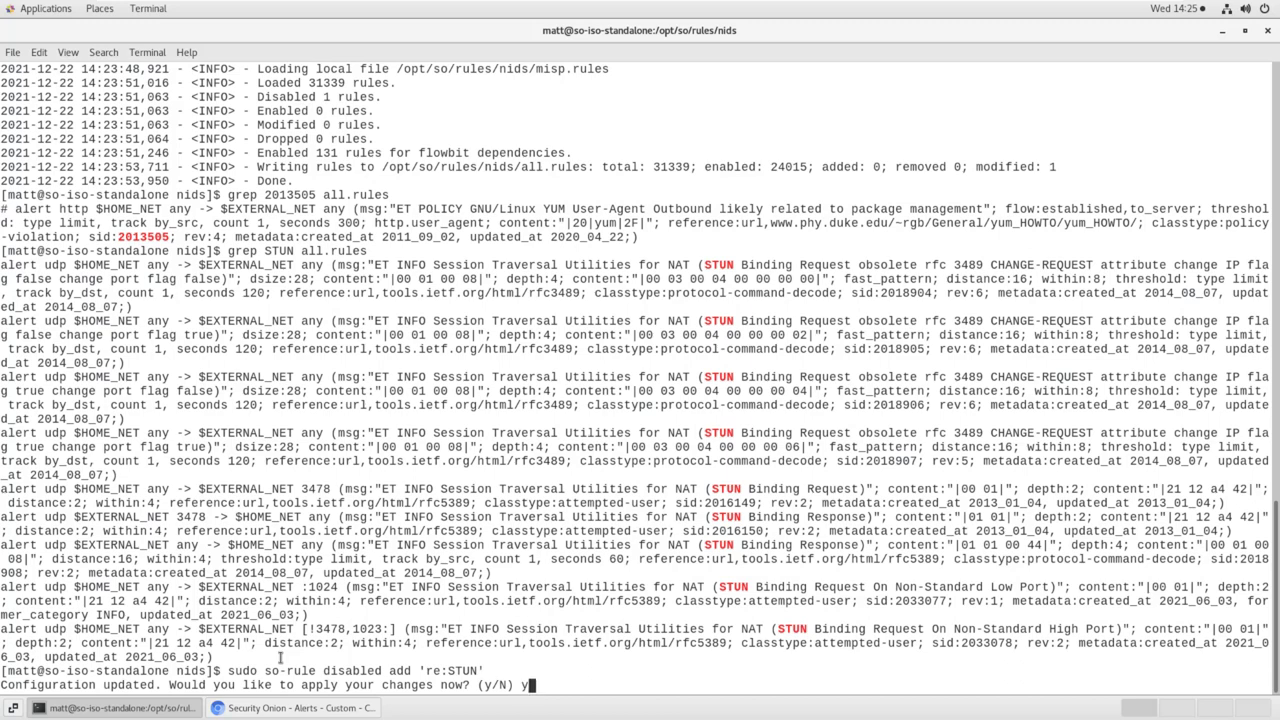
pyautogui.press('Return')
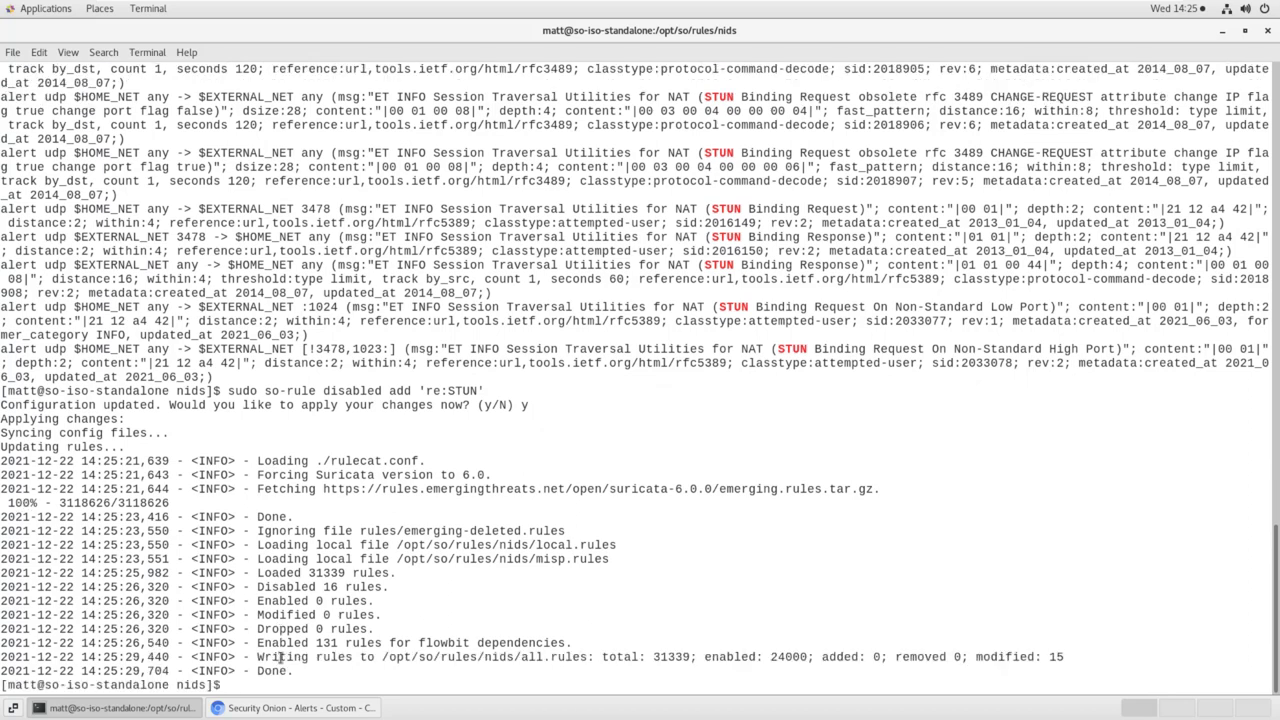
pyautogui.write("sudo so-rule disabled add 're:STUN'")
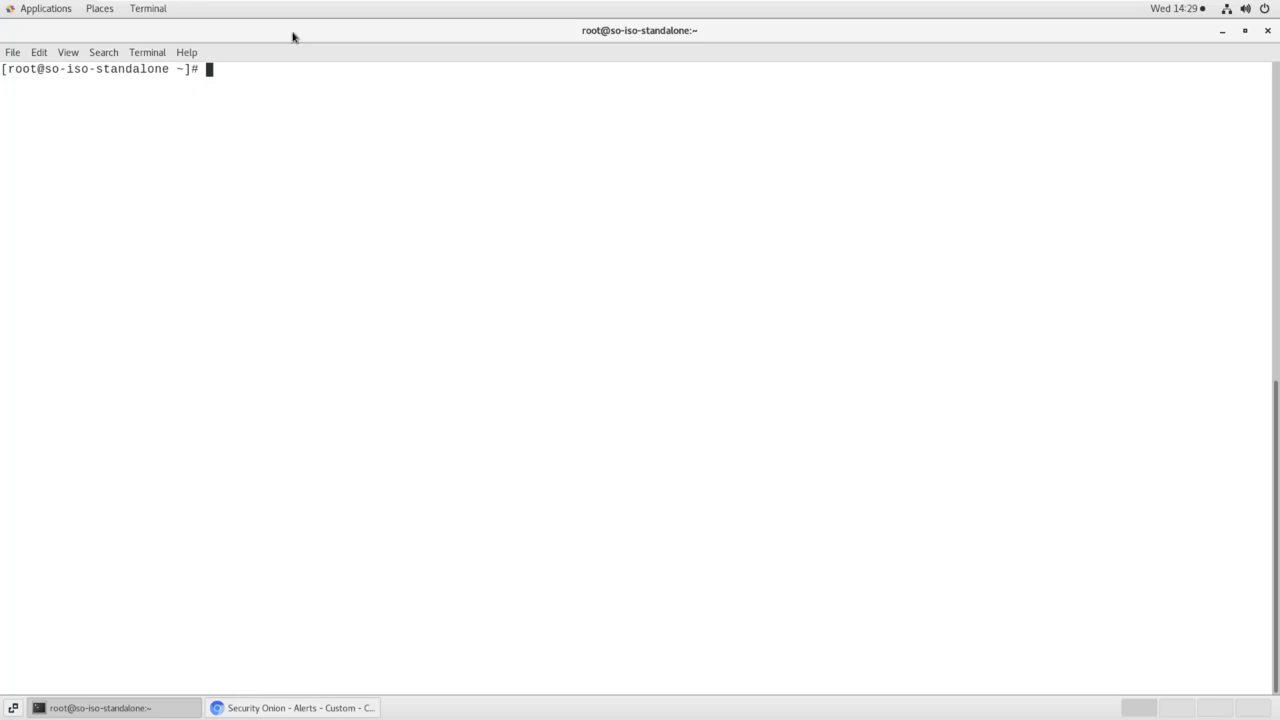
# - Change into the /opt/so/saltstack/local/pillar directory
pyautogui.write('cd /')
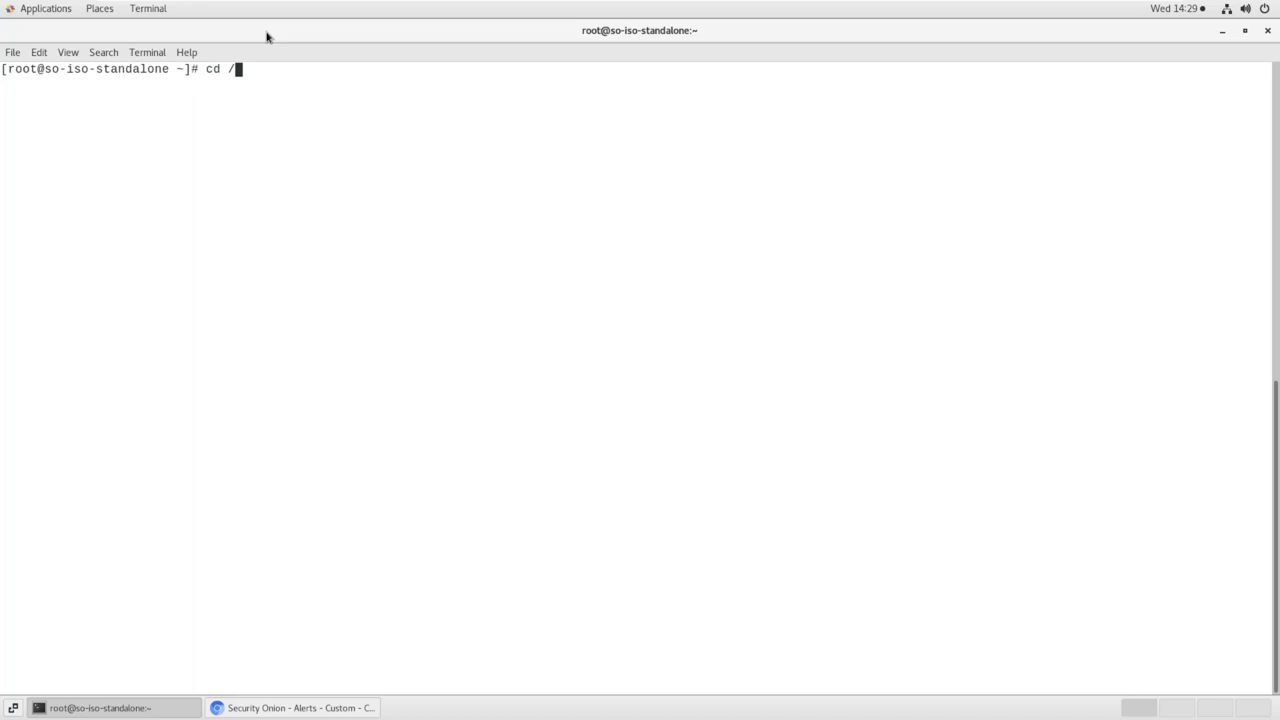
pyautogui.write('opt/so/')
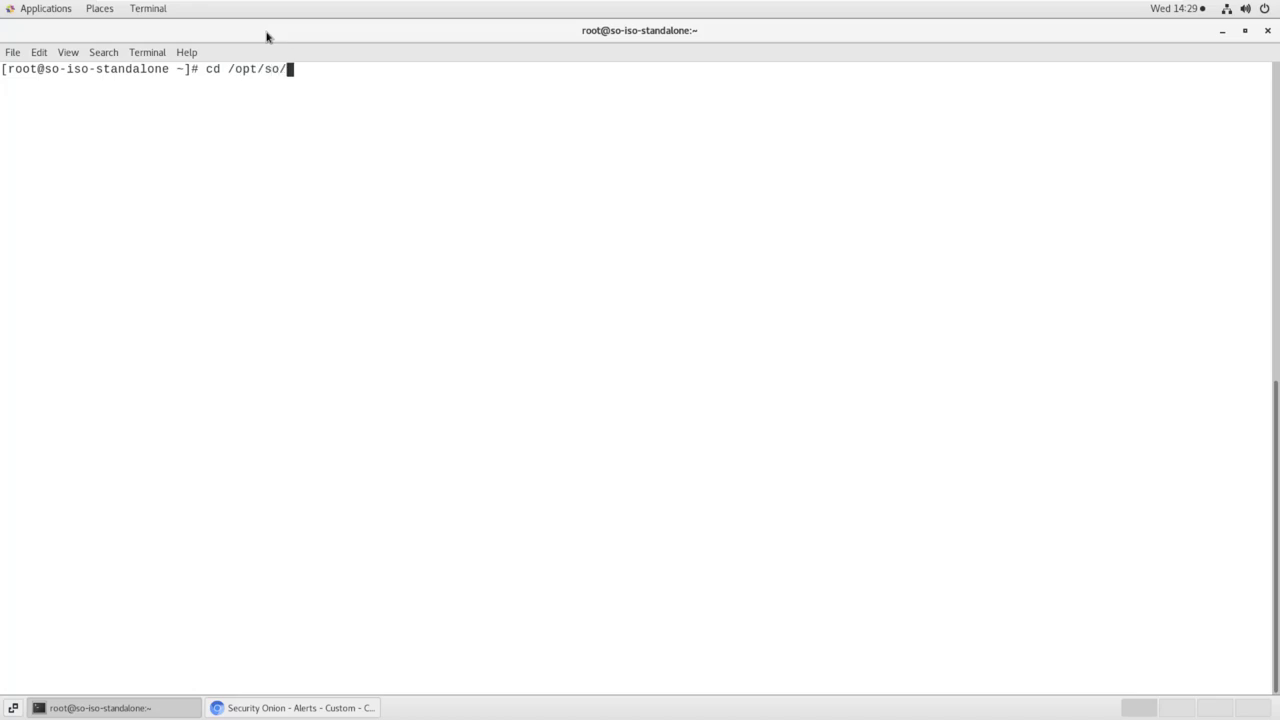
pyautogui.write('saltstack/lo')
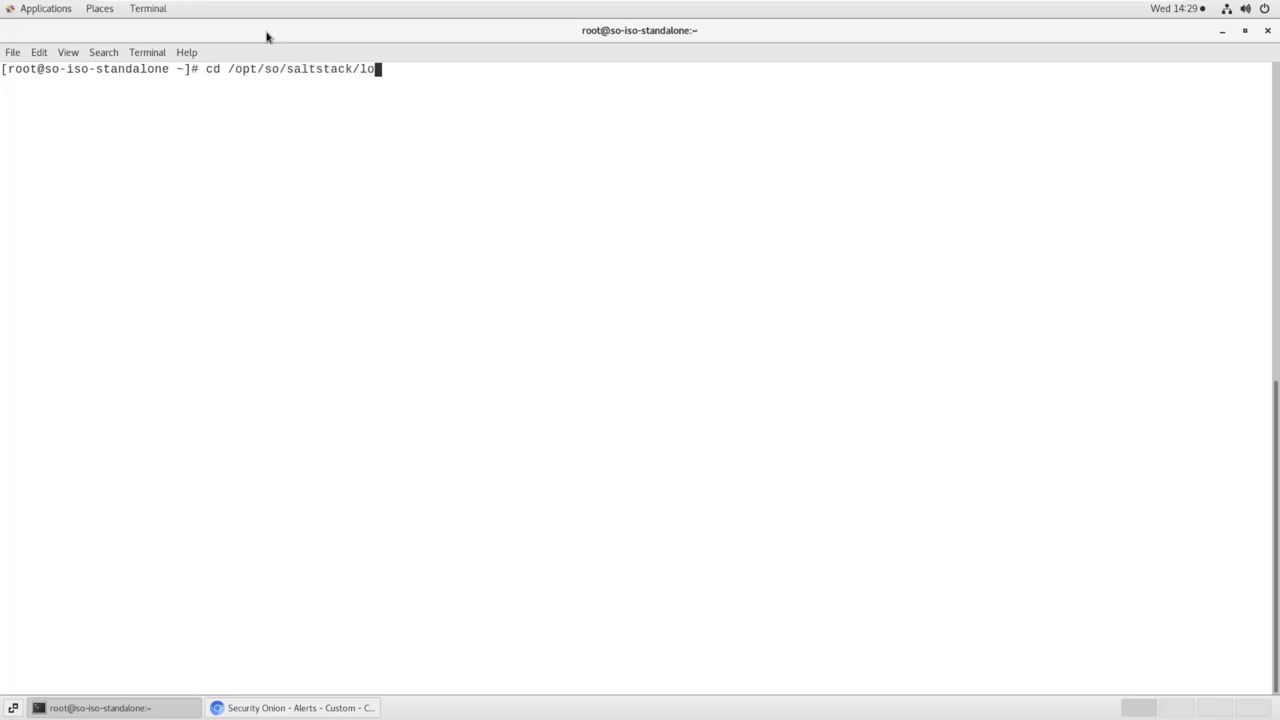
pyautogui.press('Return')
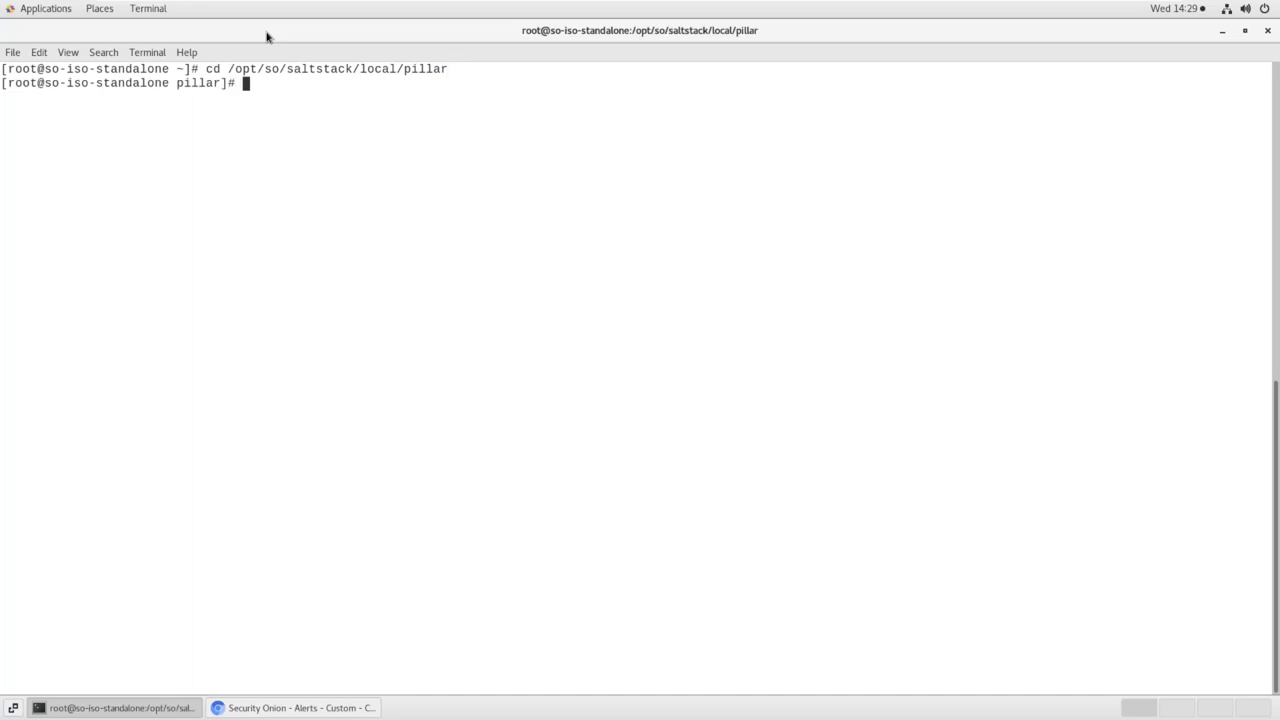
# - List the pillar files and open global.sls in vi
pyautogui.write('ls')
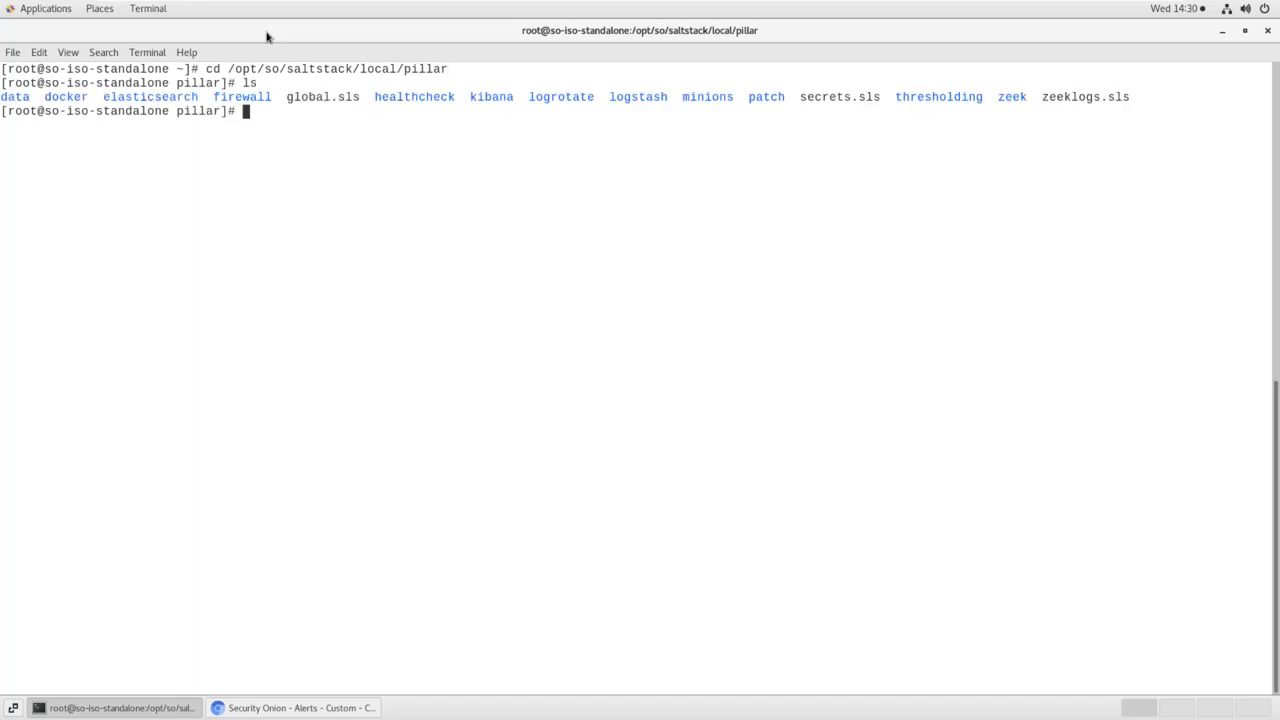
pyautogui.write('vi')
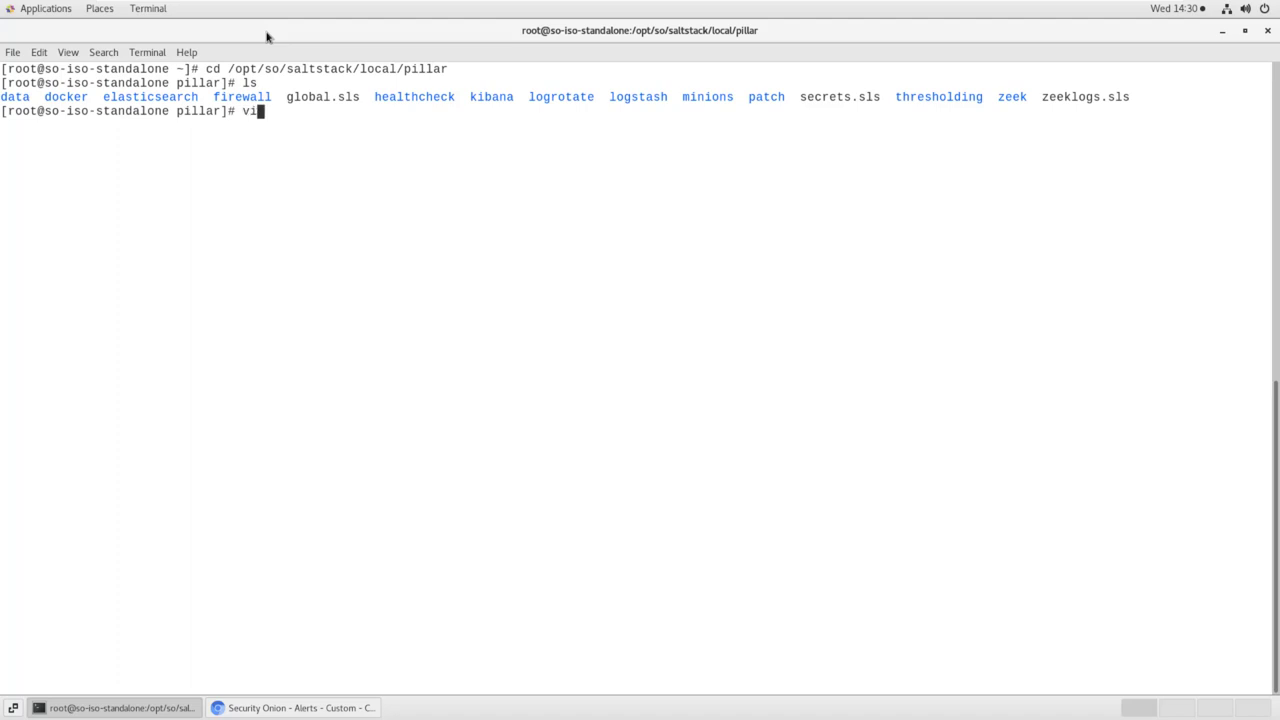
pyautogui.write('global.sls')
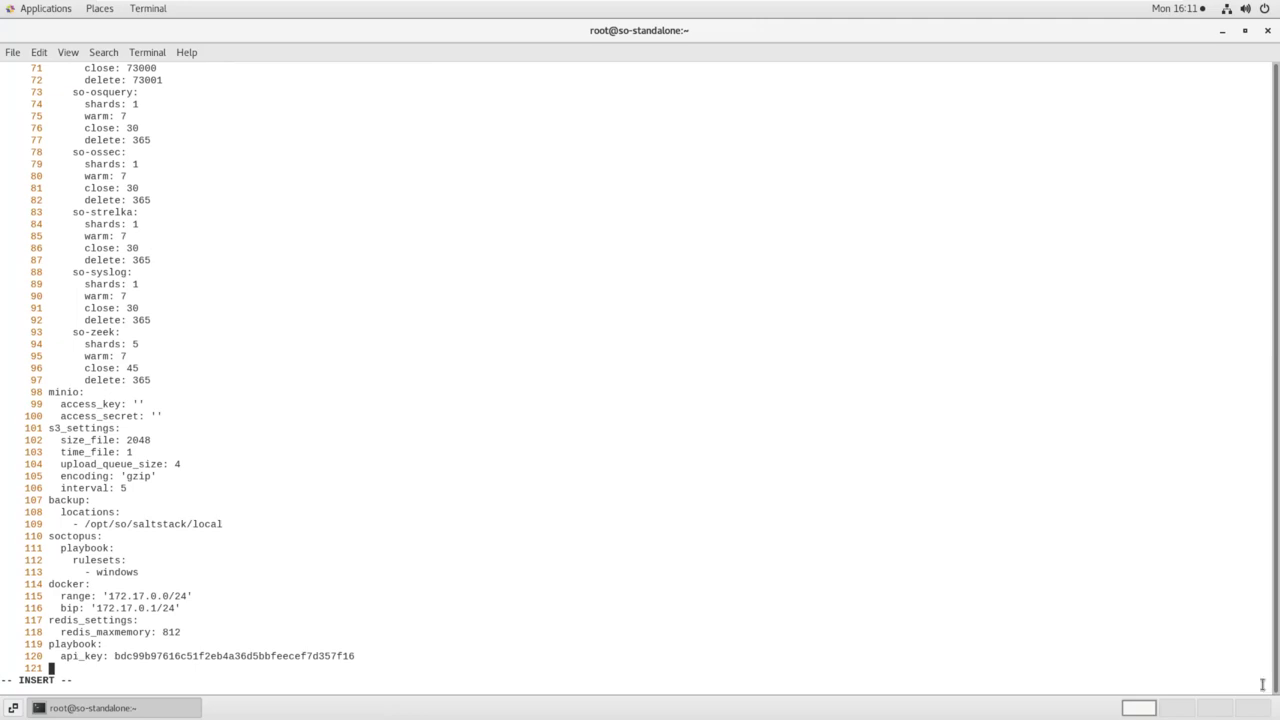
# - Add a 'thresholding: sids: 2013505:' section to global.sls
pyautogui.write('thresholding')
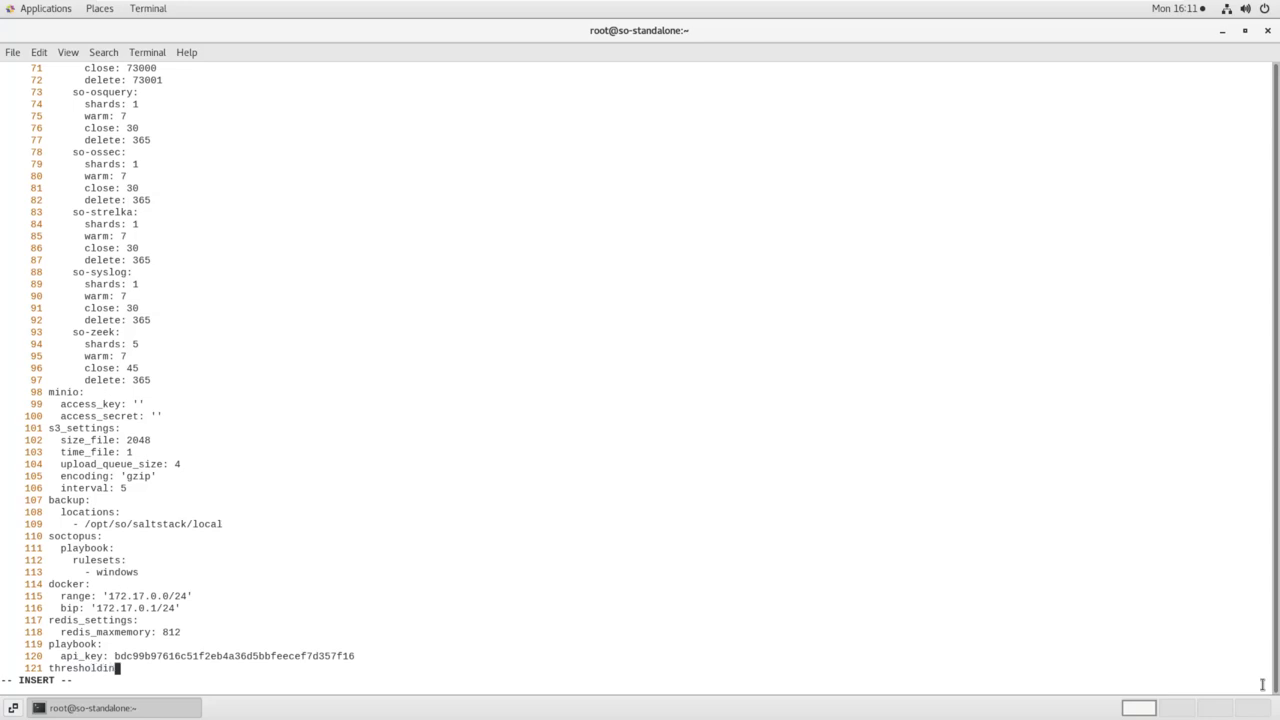
pyautogui.write(':')
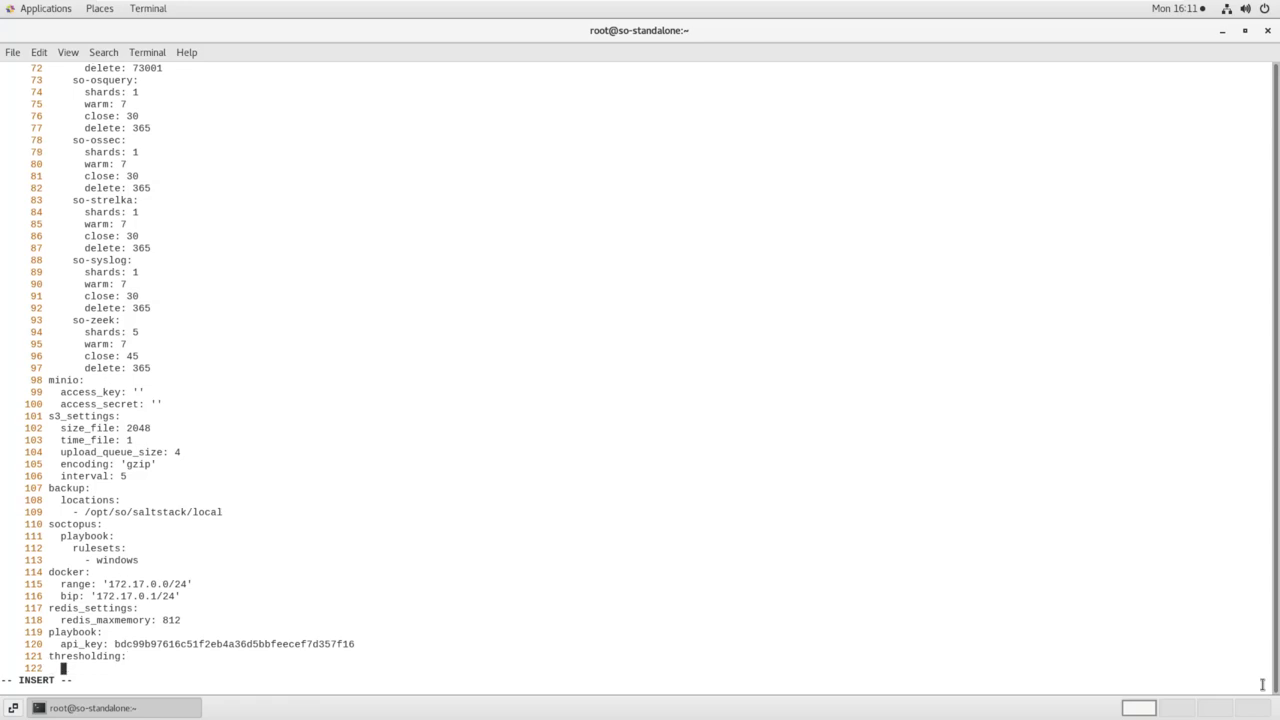
pyautogui.write('s')
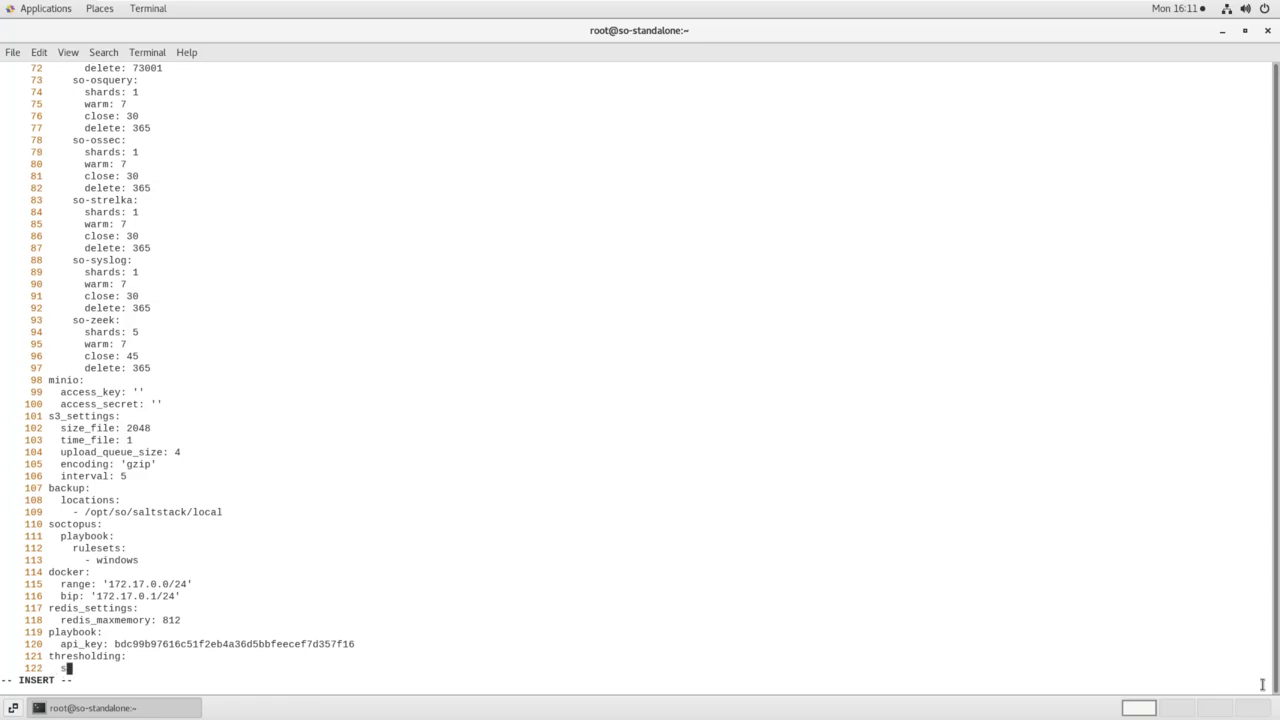
pyautogui.write('ids:')
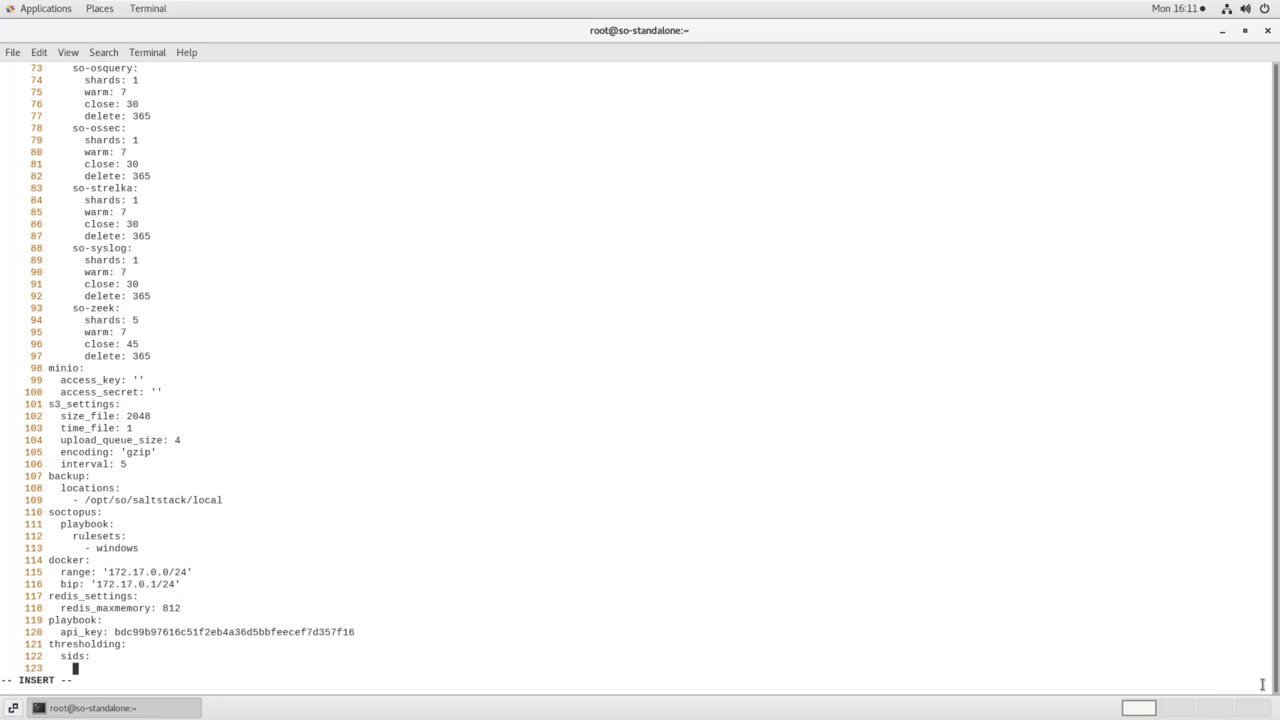
pyautogui.write('2013')
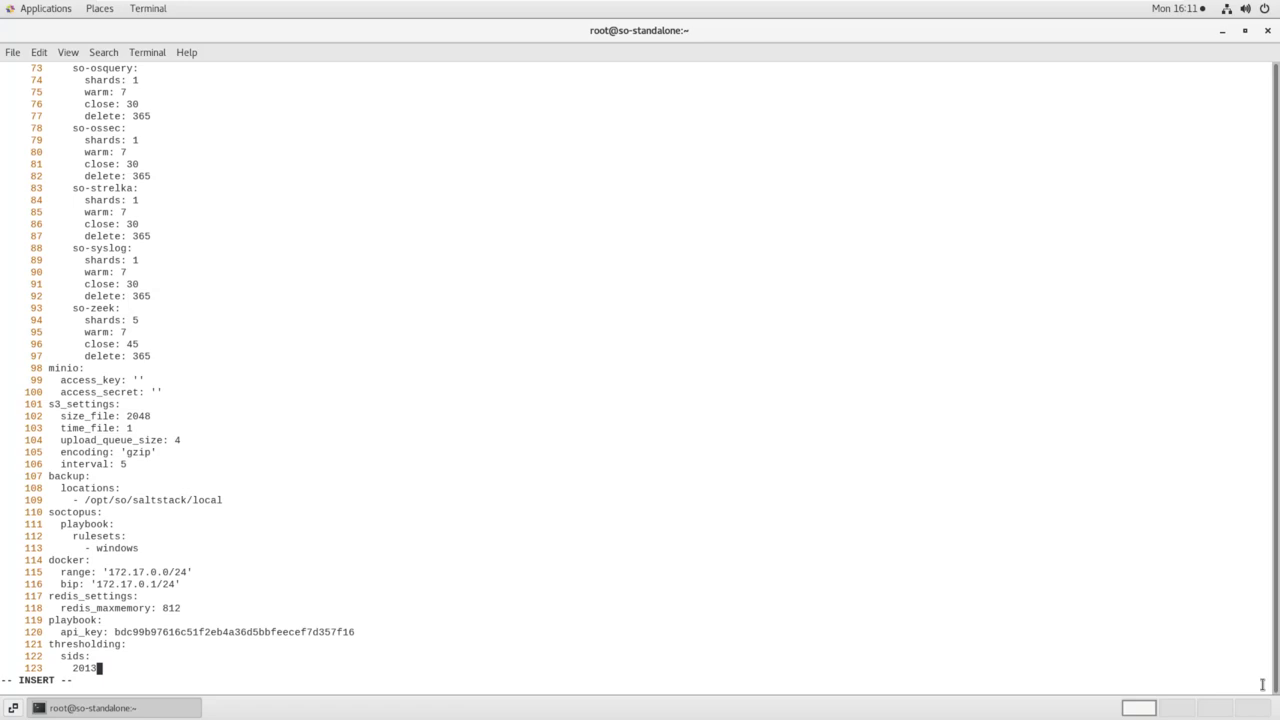
pyautogui.write('505:')
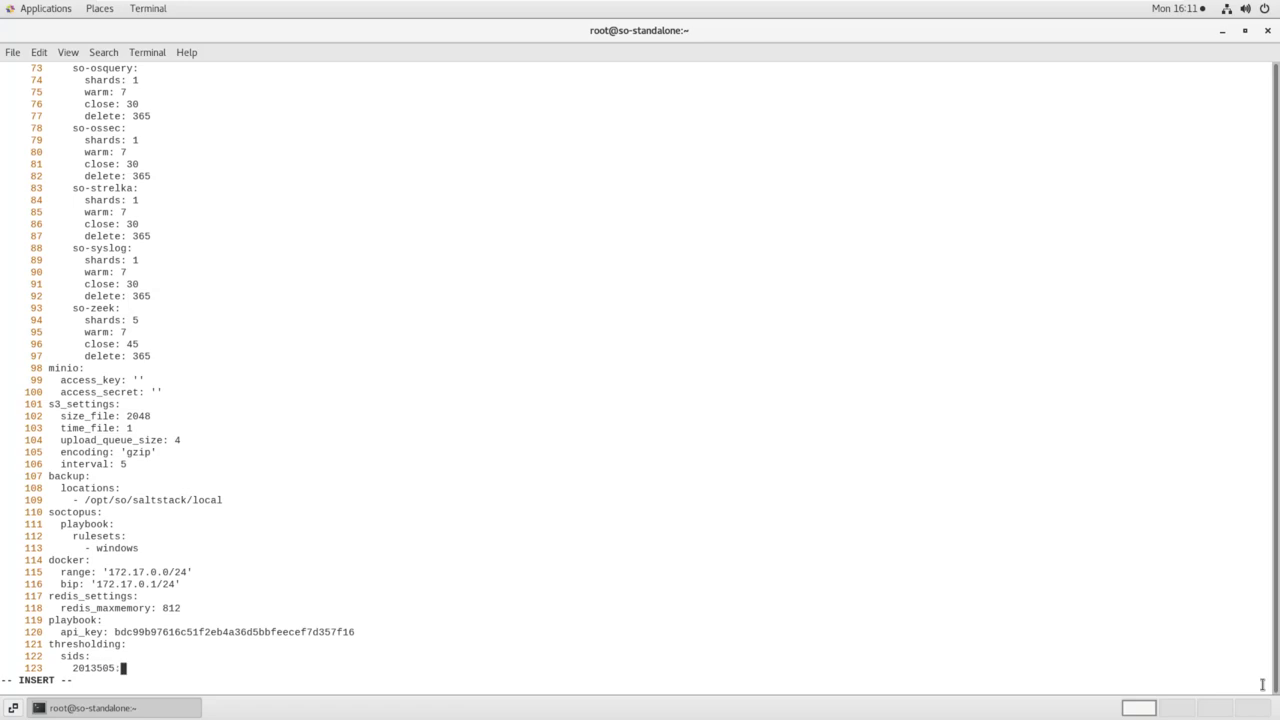
pyautogui.press('Return')
pyautogui.write('- suppress:')
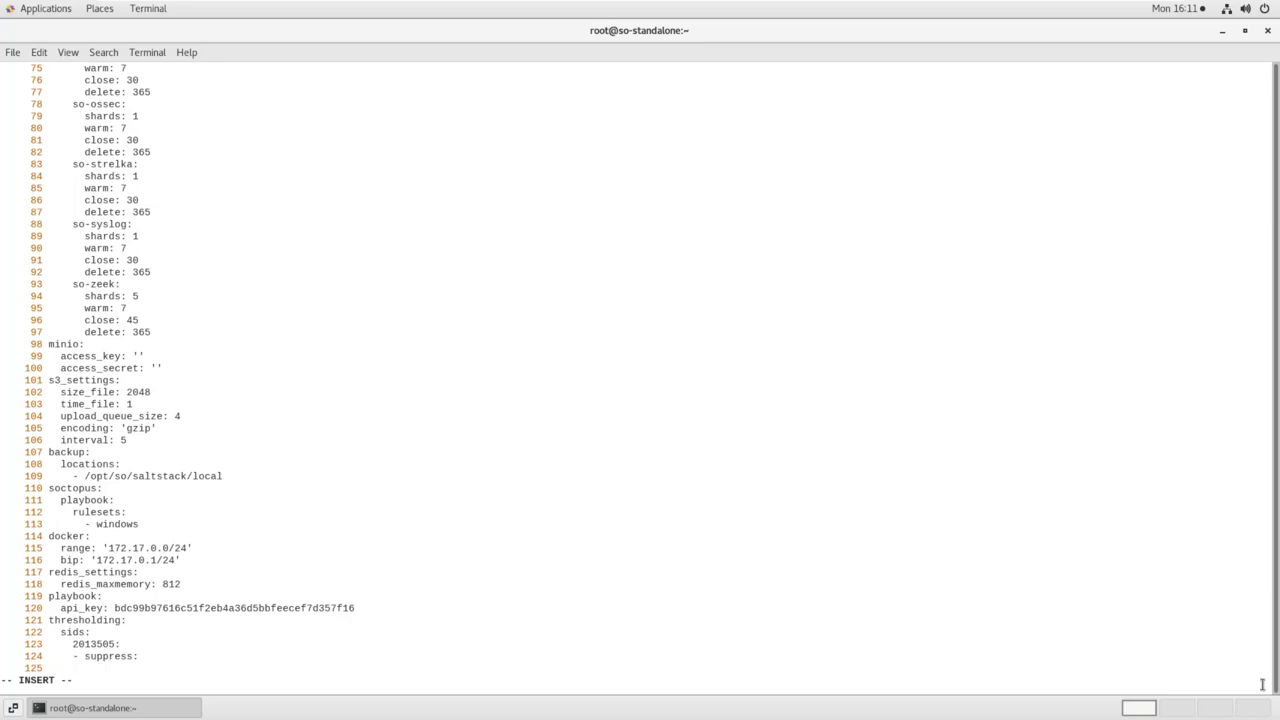
# - Draft a suppress entry with gen_id, track by_src and ip 192.168.1.50/24, then delete it
pyautogui.write('gen_i')
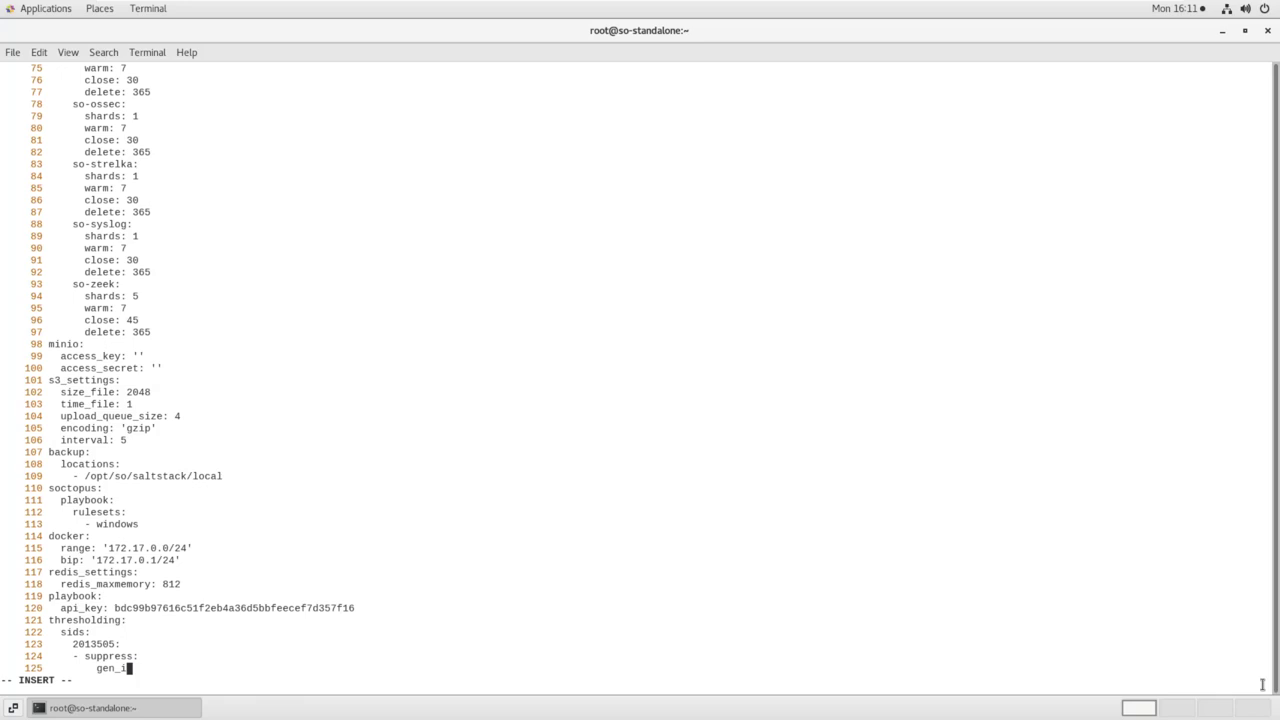
pyautogui.write('d: 1')
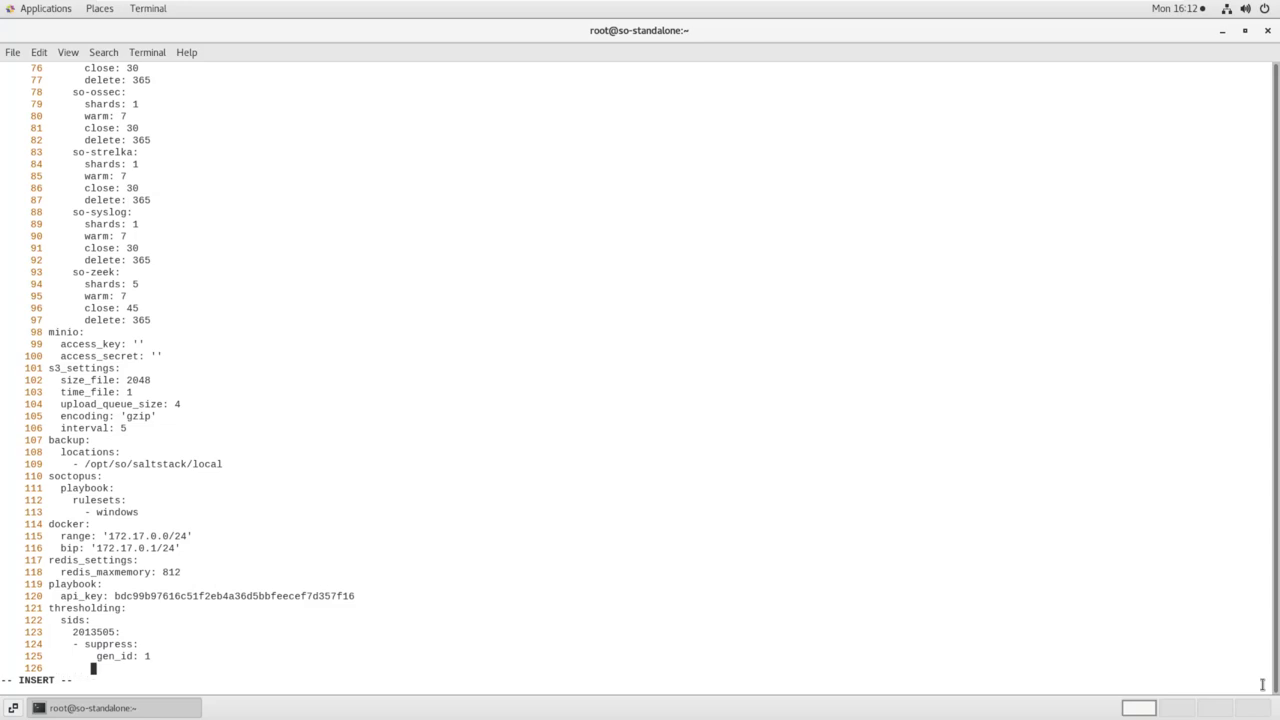
pyautogui.write('trac')
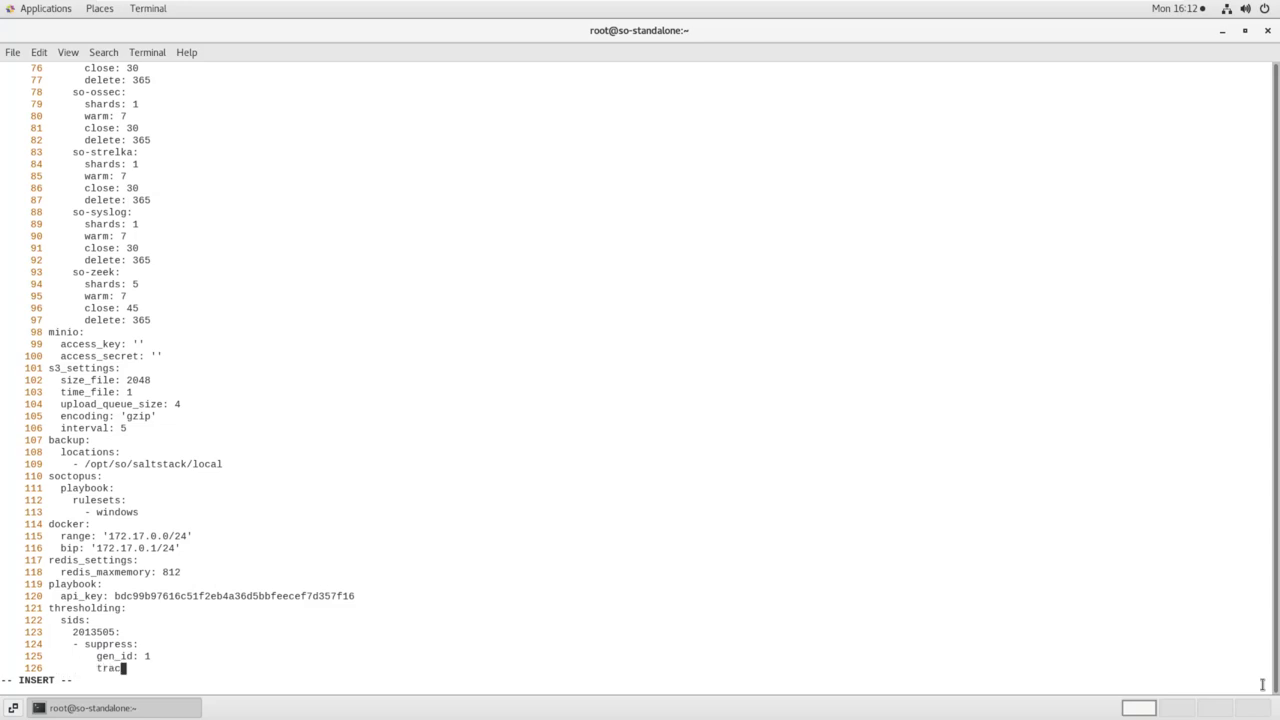
pyautogui.write('k:')
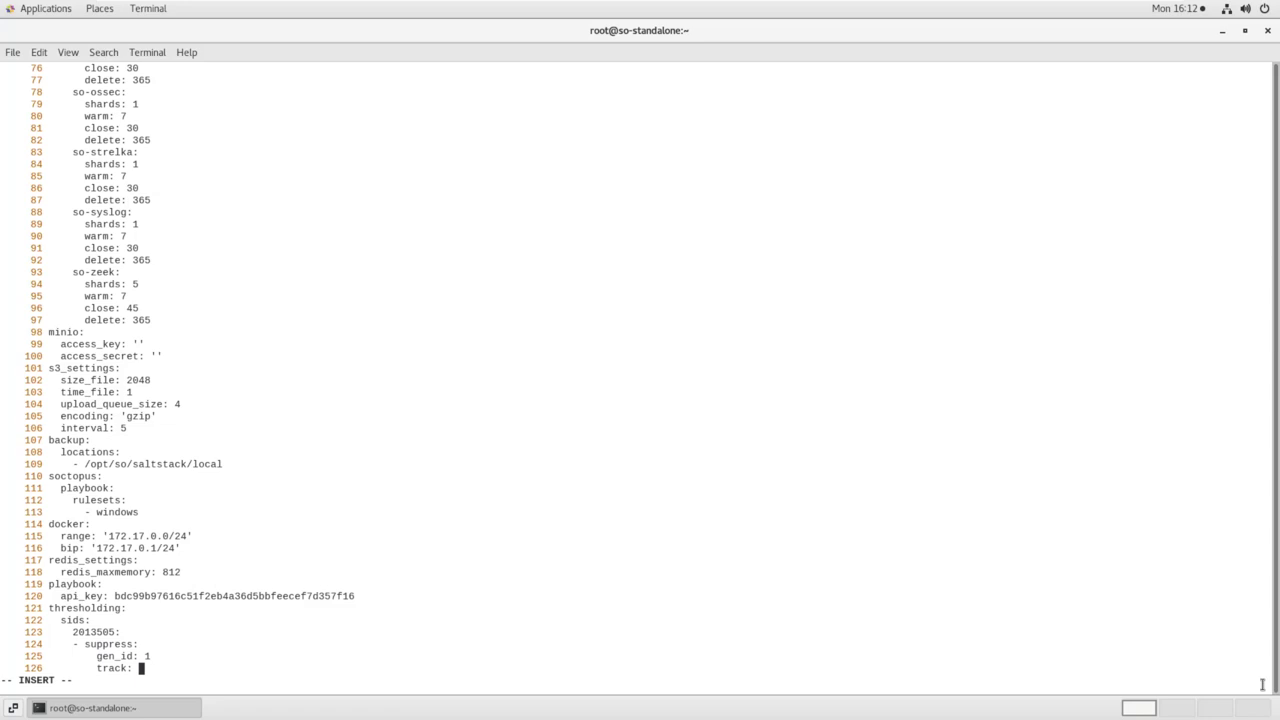
pyautogui.write('by_src')
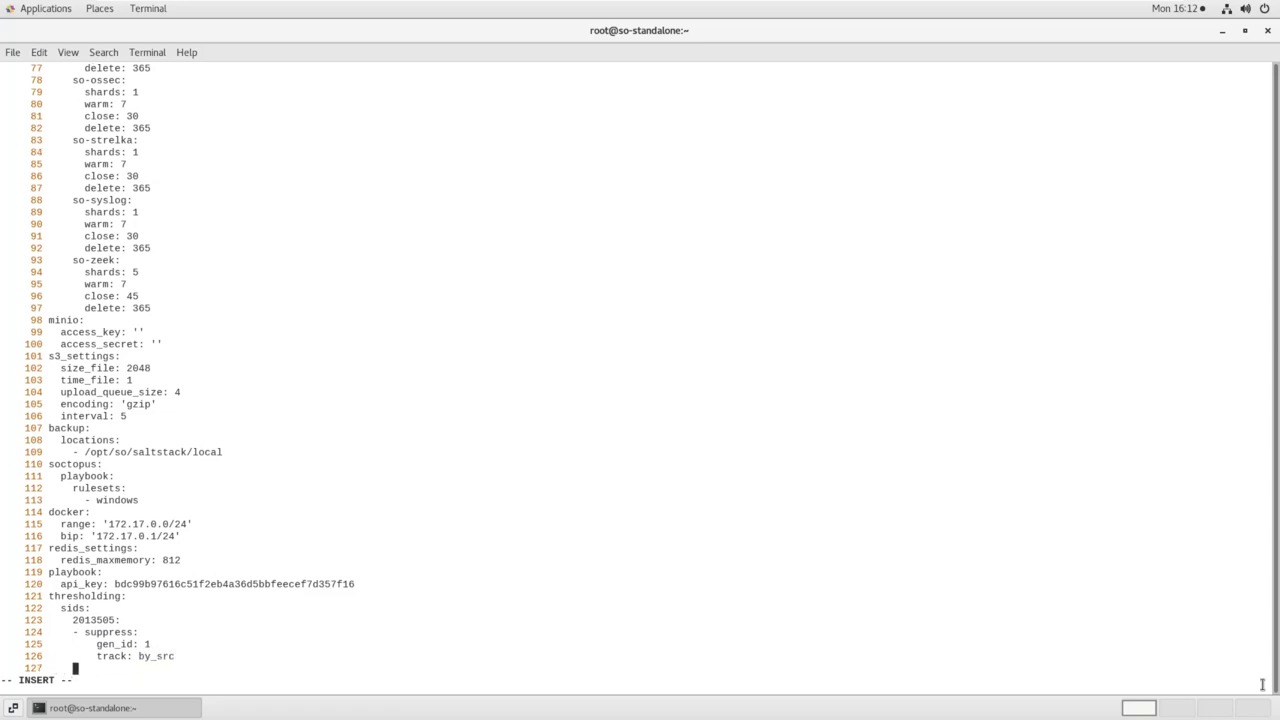
pyautogui.write('ip:')
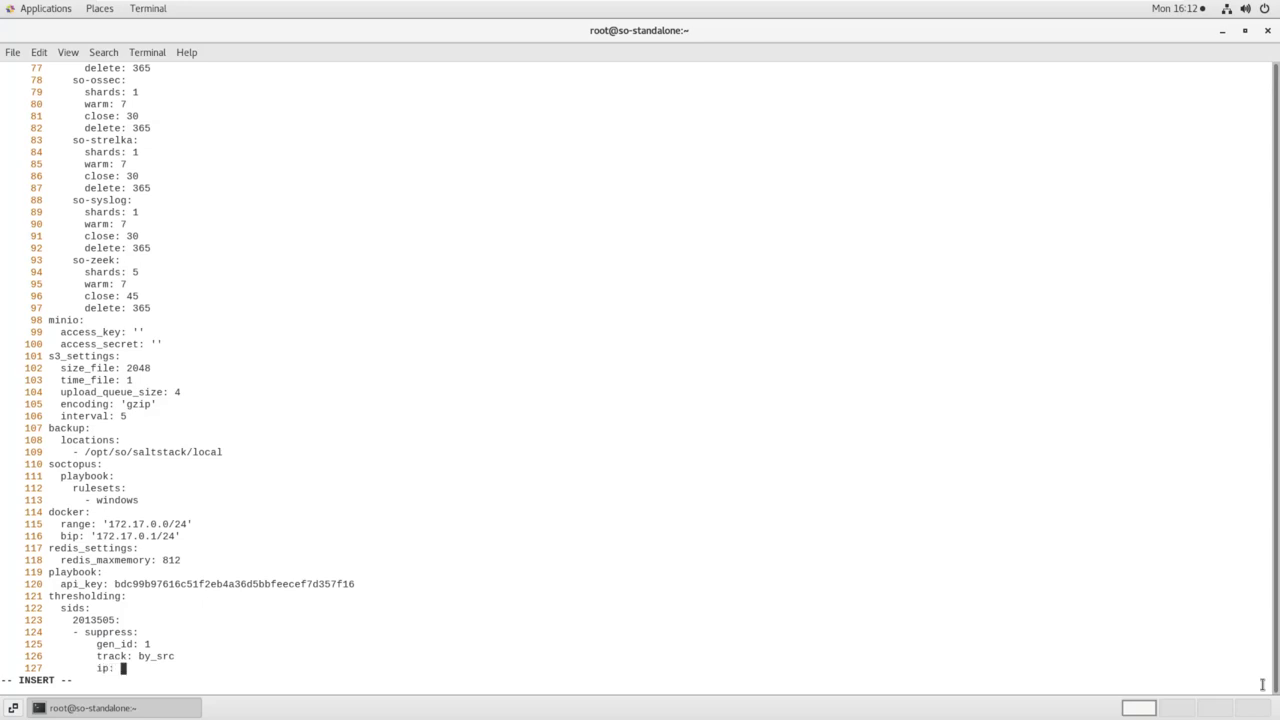
pyautogui.write('1')
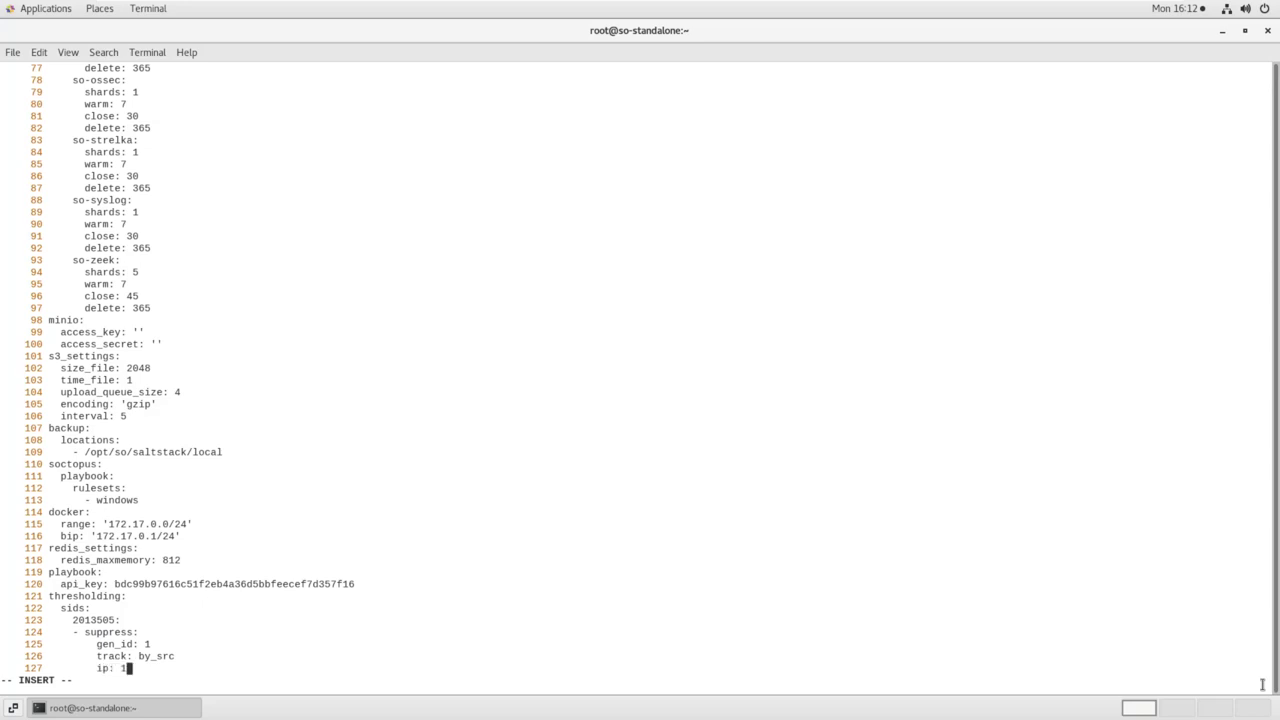
pyautogui.write('92.168.')
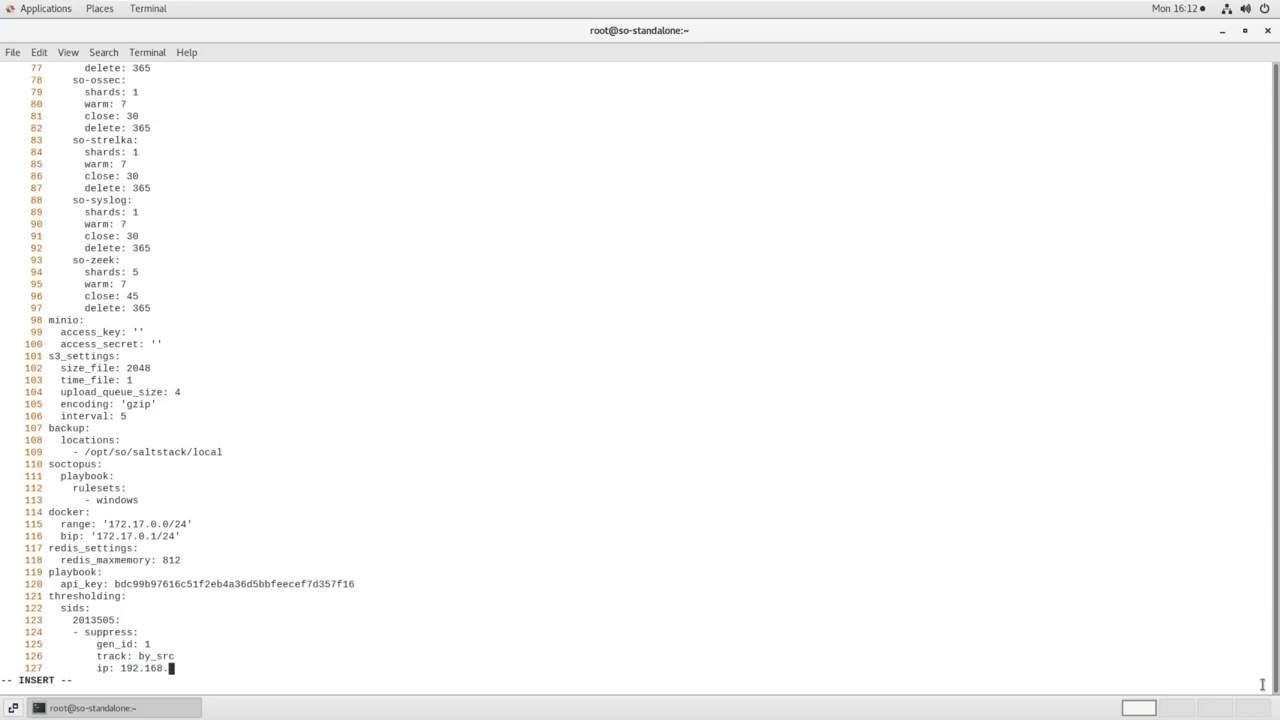
pyautogui.write('1.5')
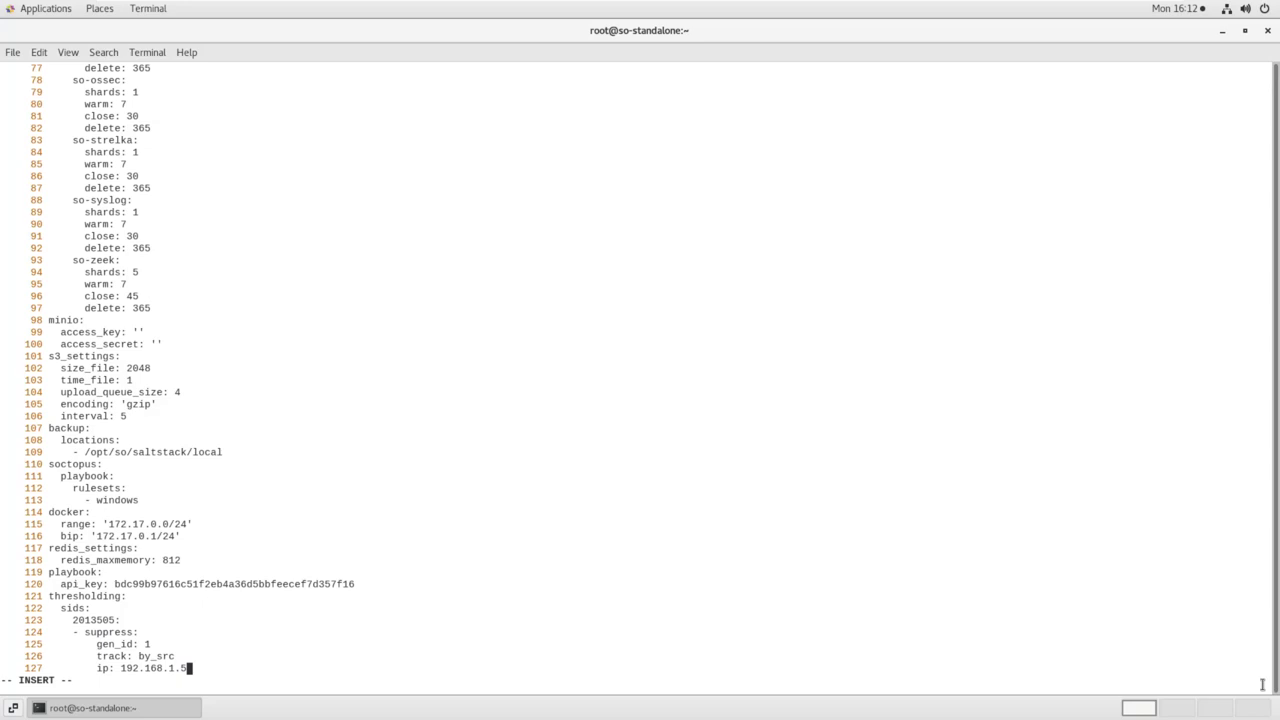
pyautogui.write('0')
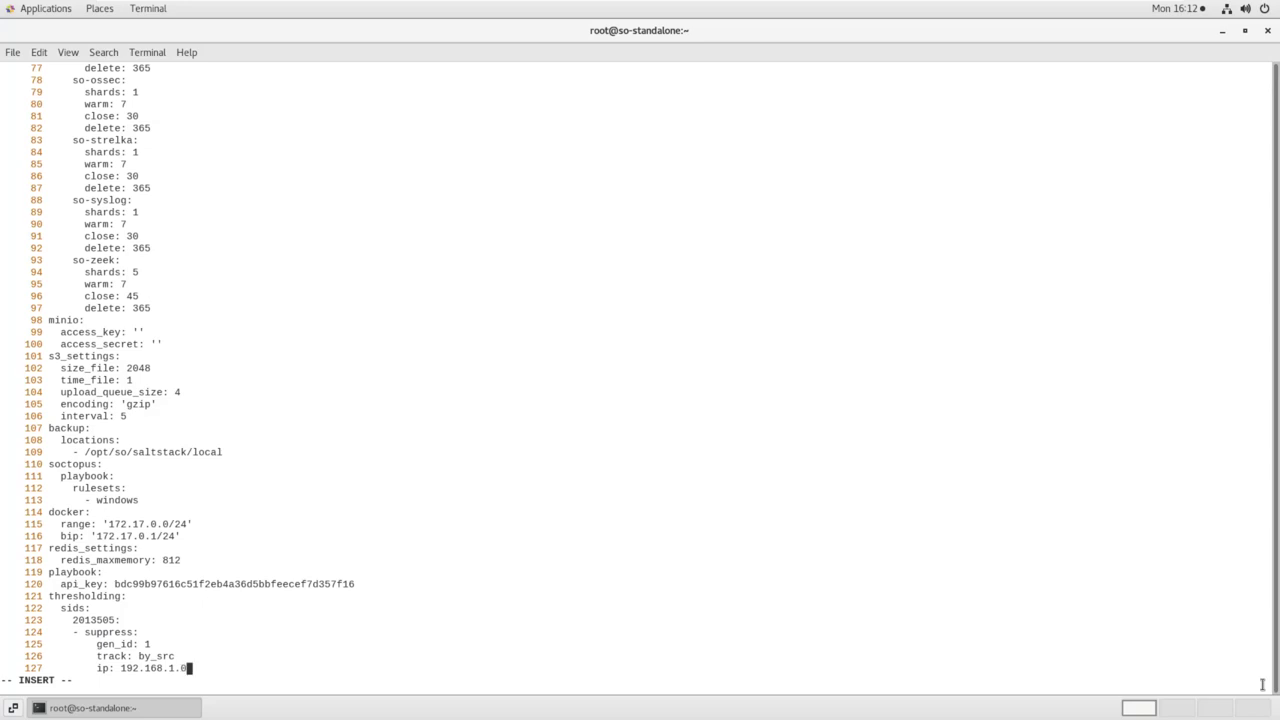
pyautogui.write('/24')
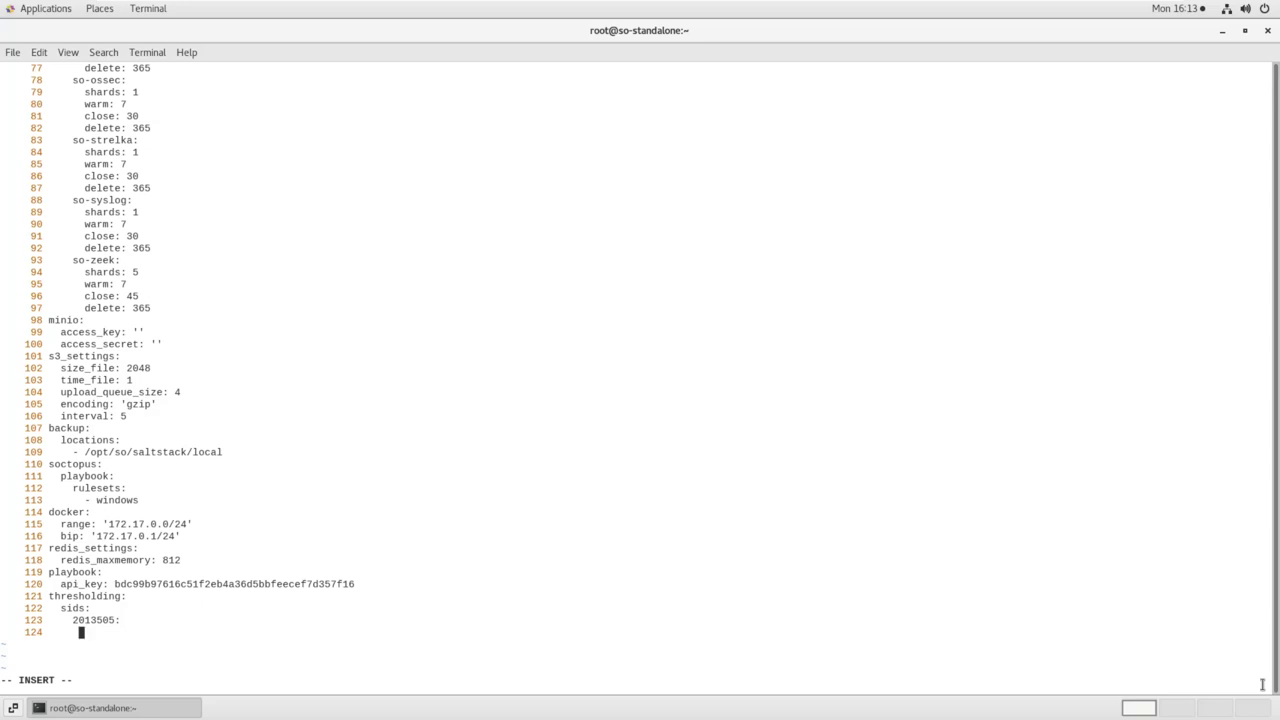
# - Add a threshold entry with gen_id 1, type threshold, track by_src and count 10
pyautogui.write('- threshold:')
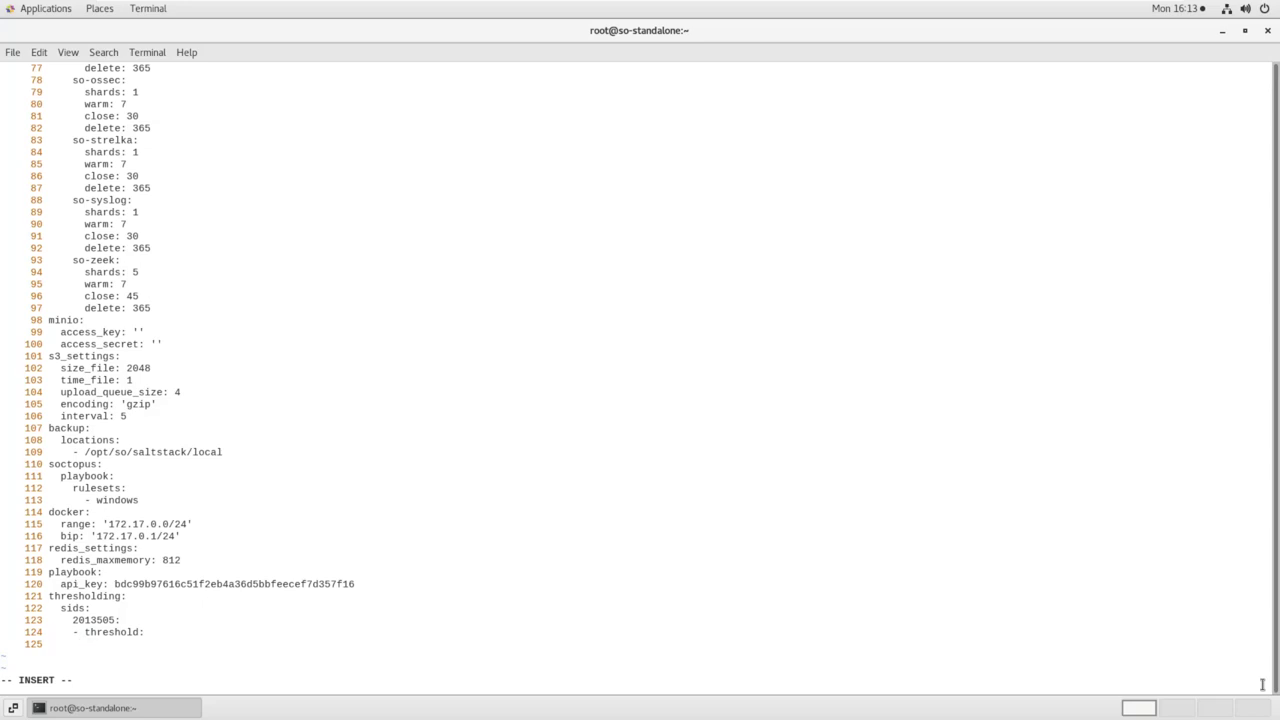
pyautogui.write('gen_id: 1')
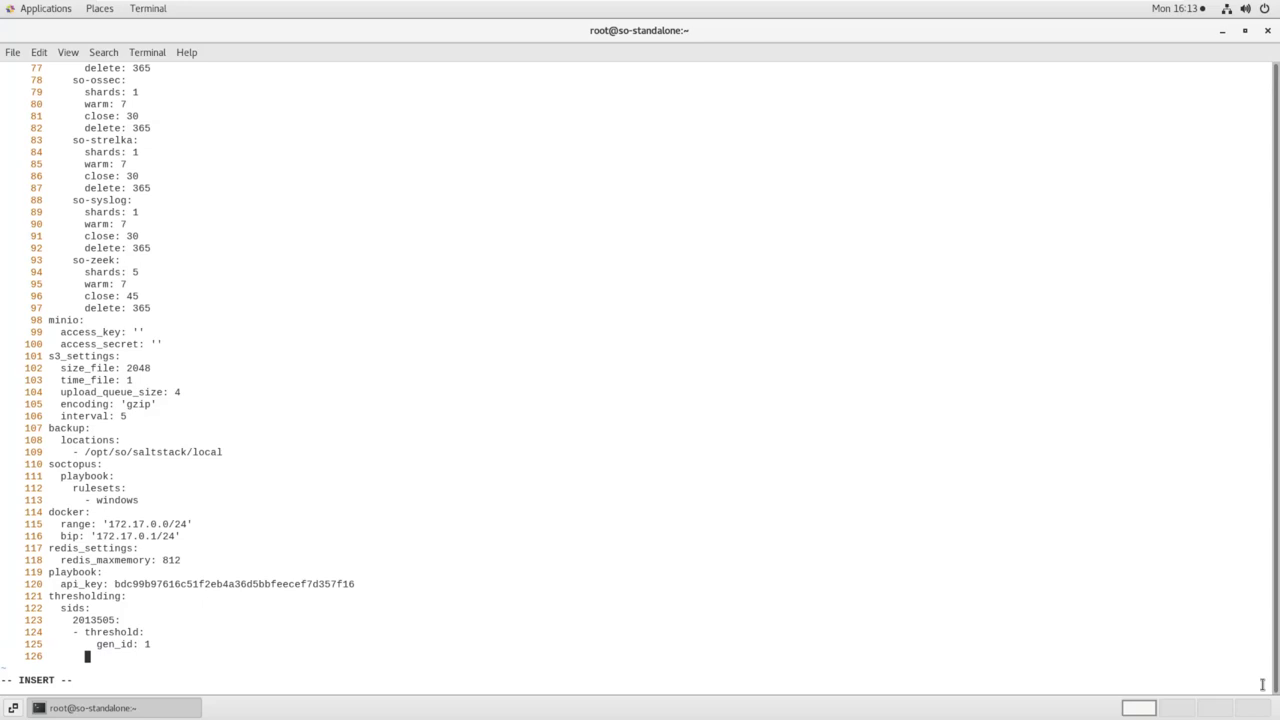
pyautogui.write('type:')
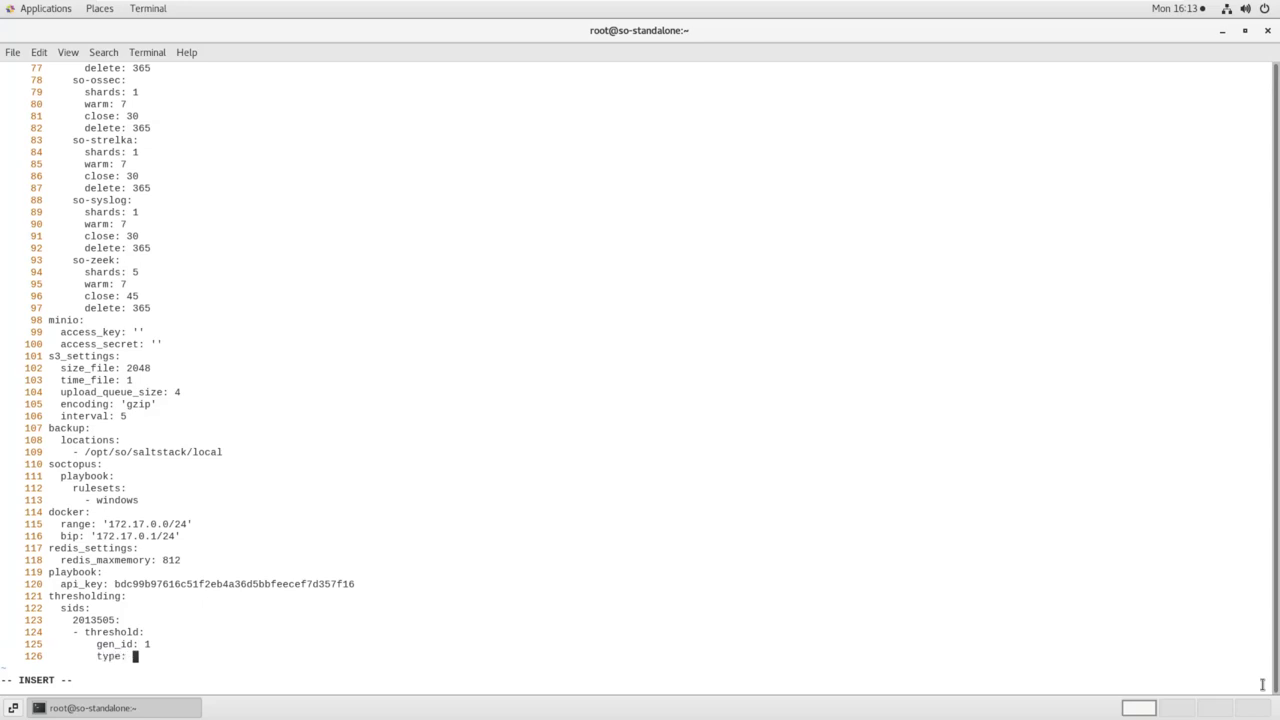
pyautogui.write('threshold')
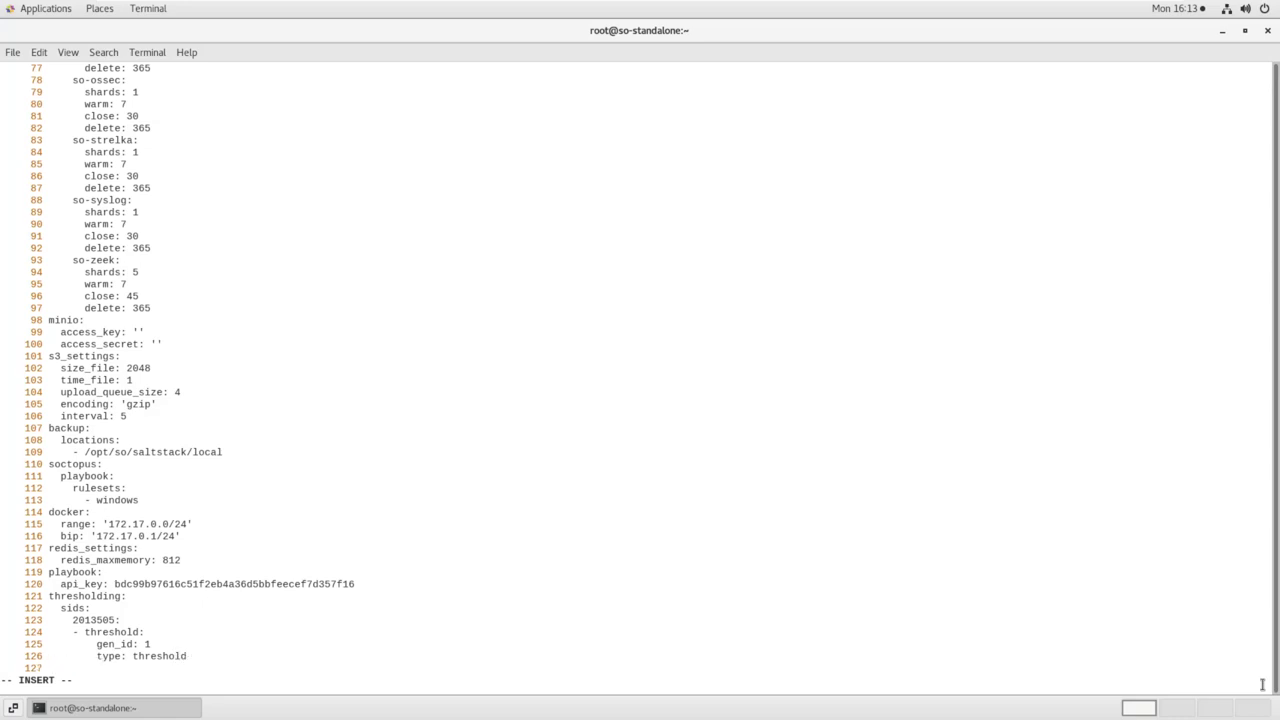
pyautogui.write('track: b')
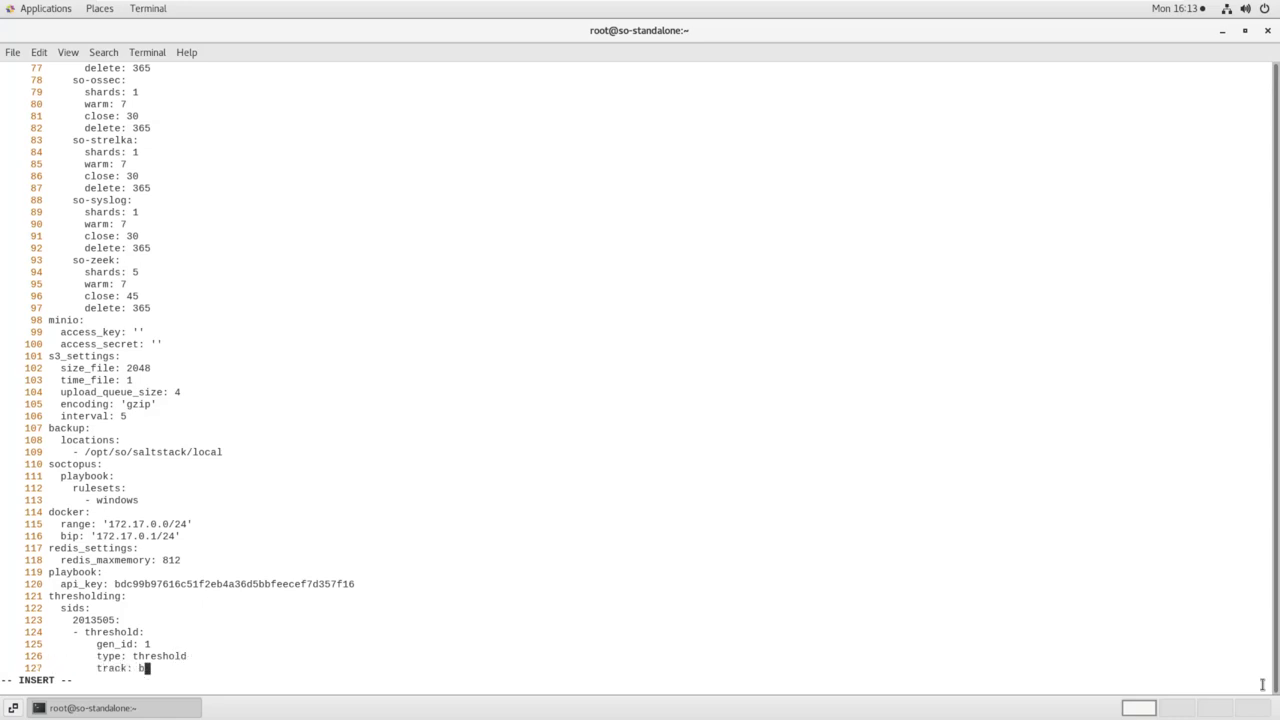
pyautogui.write('y_src')
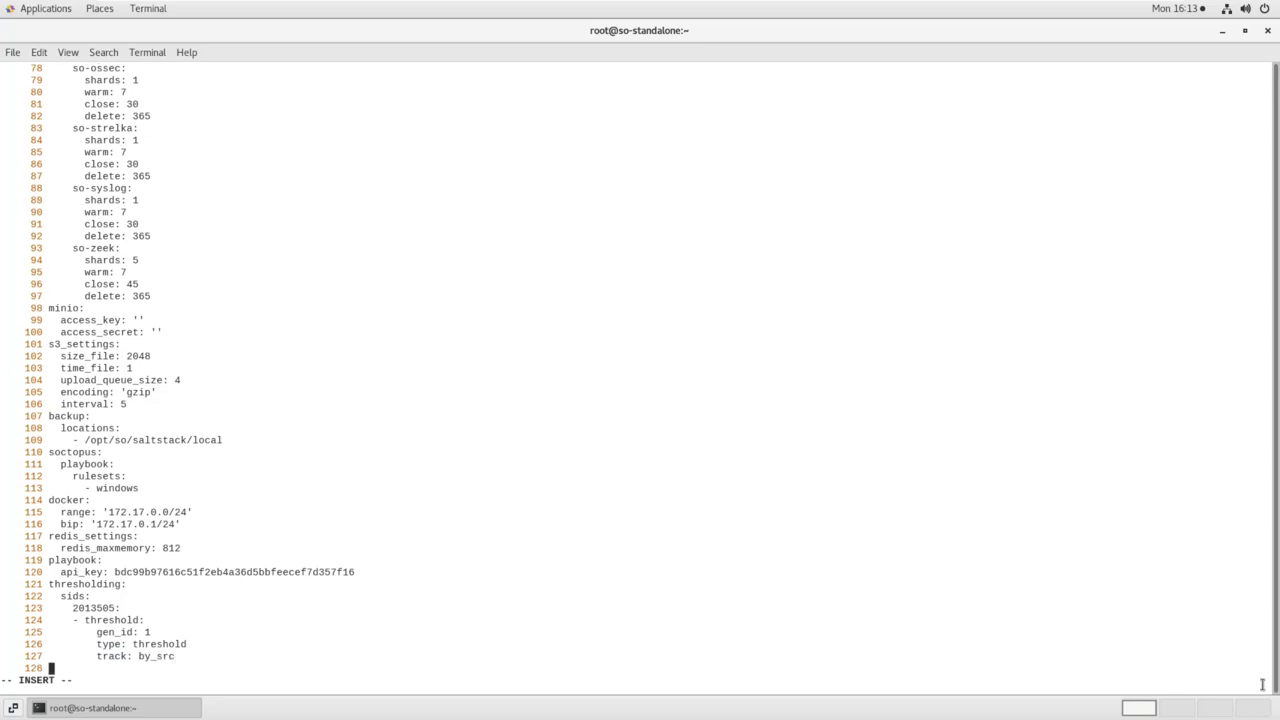
pyautogui.write('c')
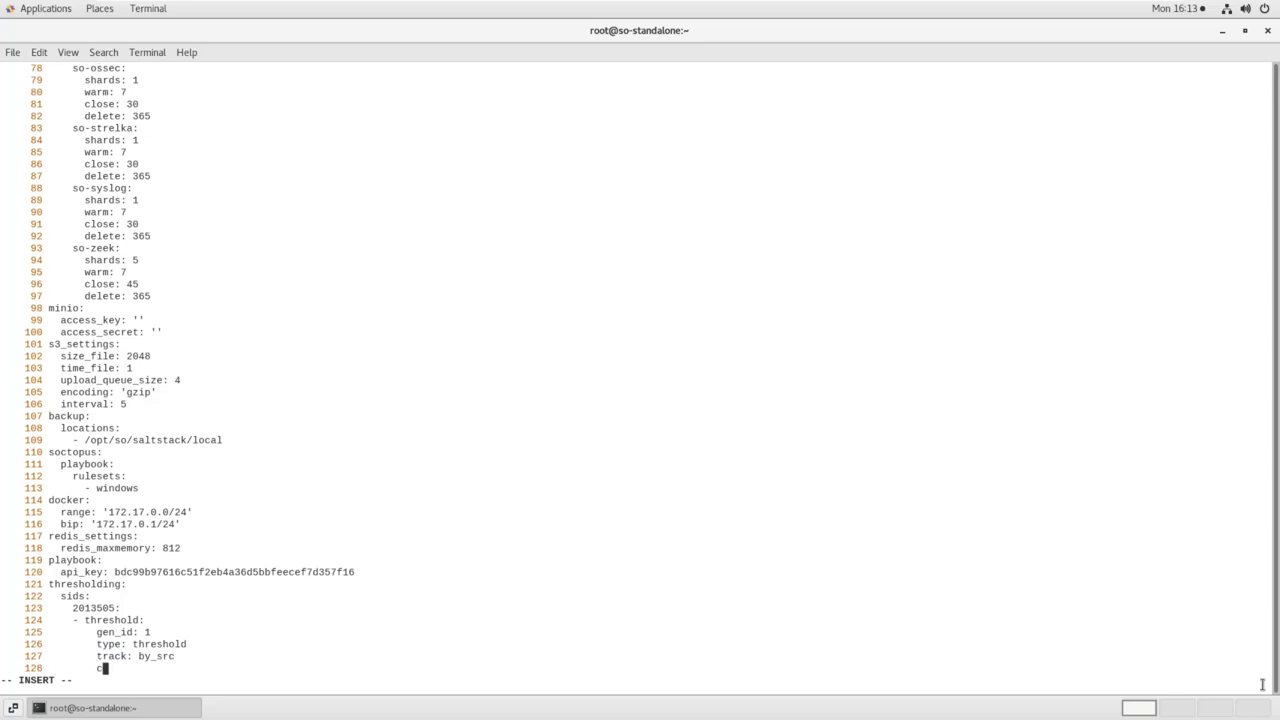
pyautogui.write('ount: 10')
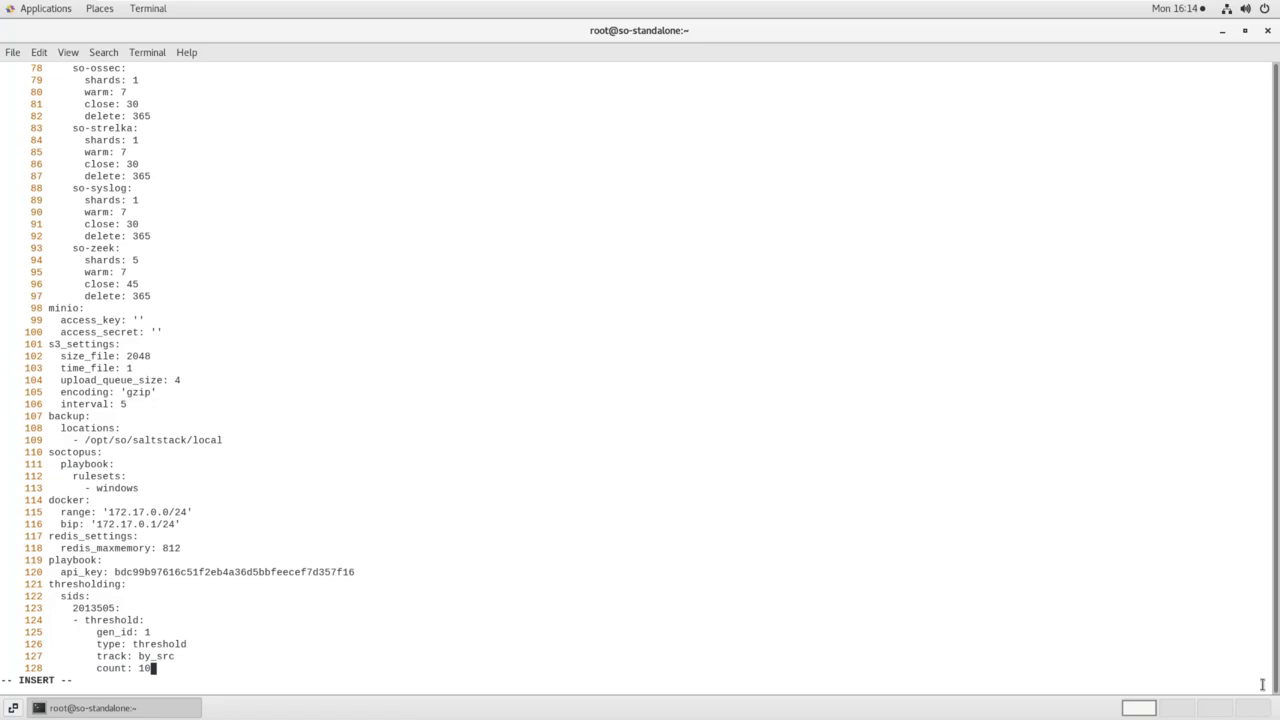
# - Set the threshold period to 3600 seconds, save global.sls, and start typing so-suricata-restart
pyautogui.press('Return')
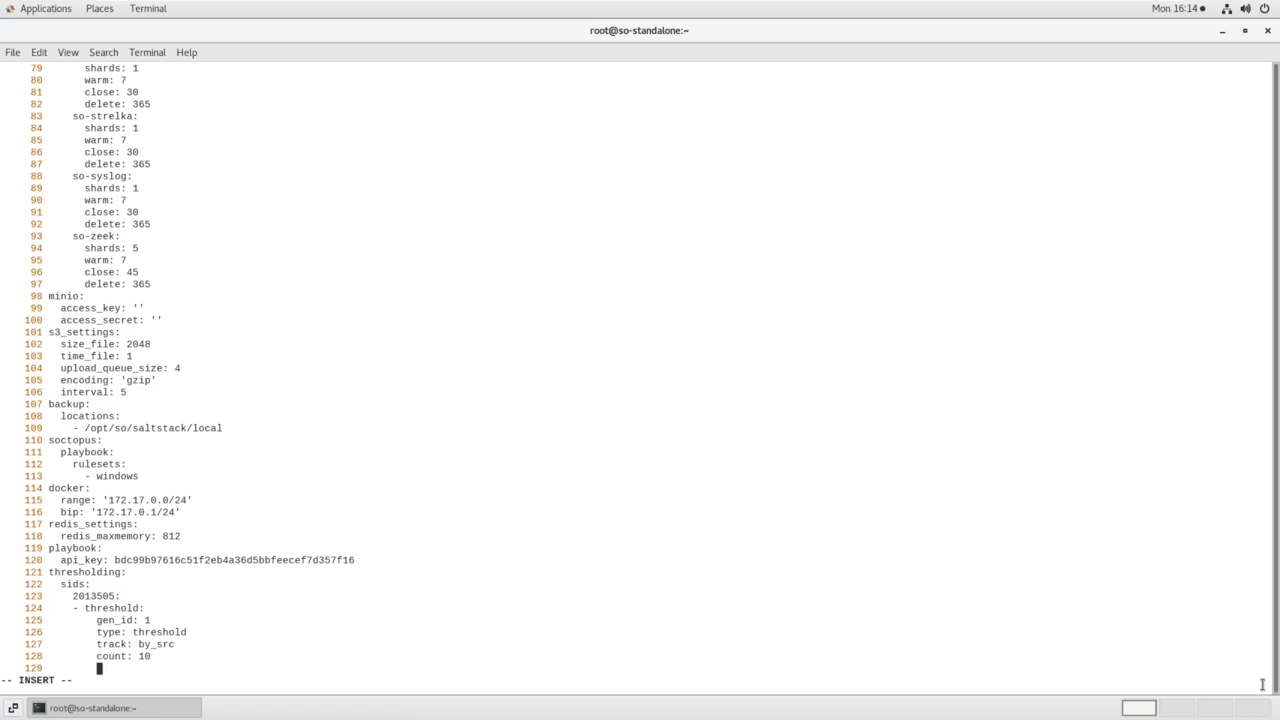
pyautogui.write('seconds: 32')
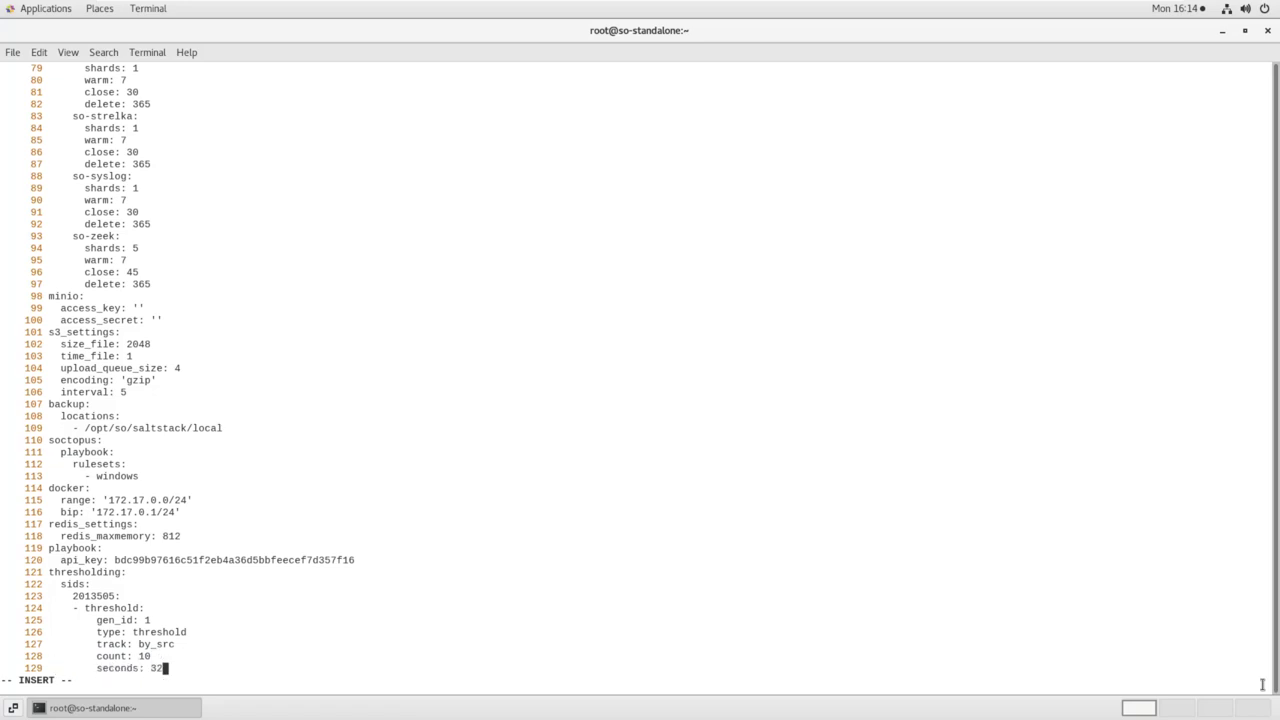
pyautogui.write('0')
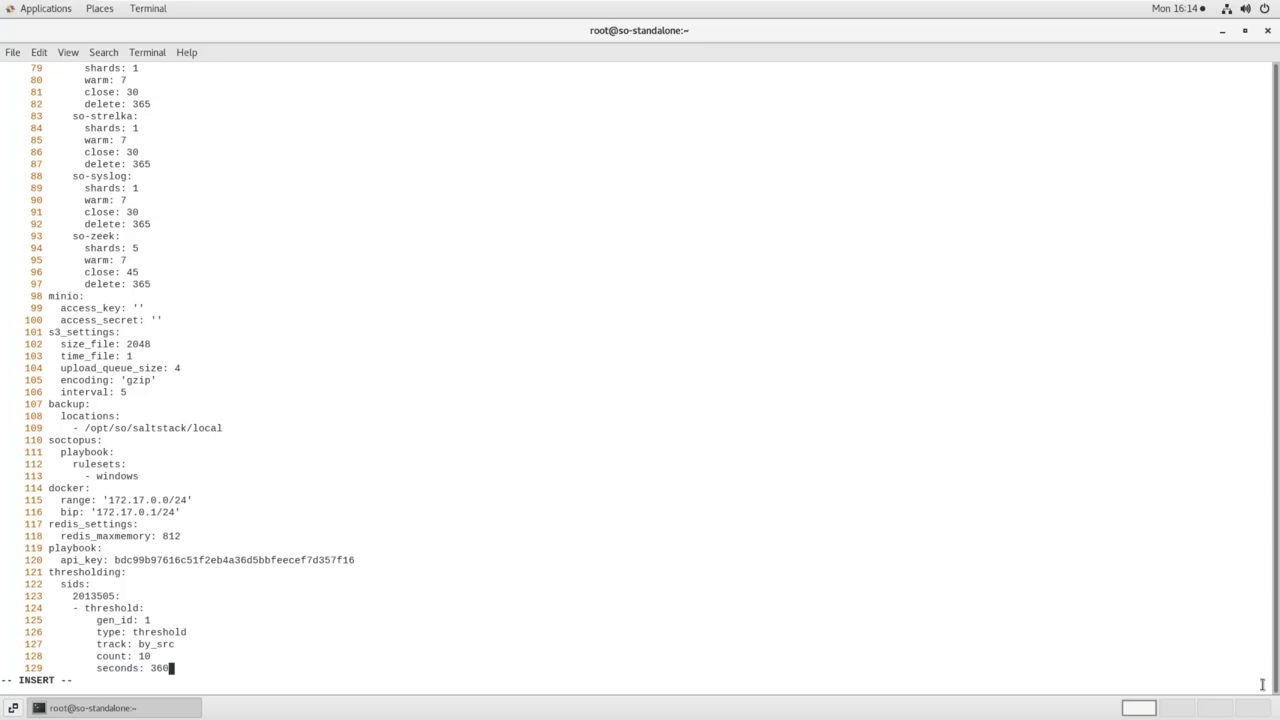
pyautogui.write('0')
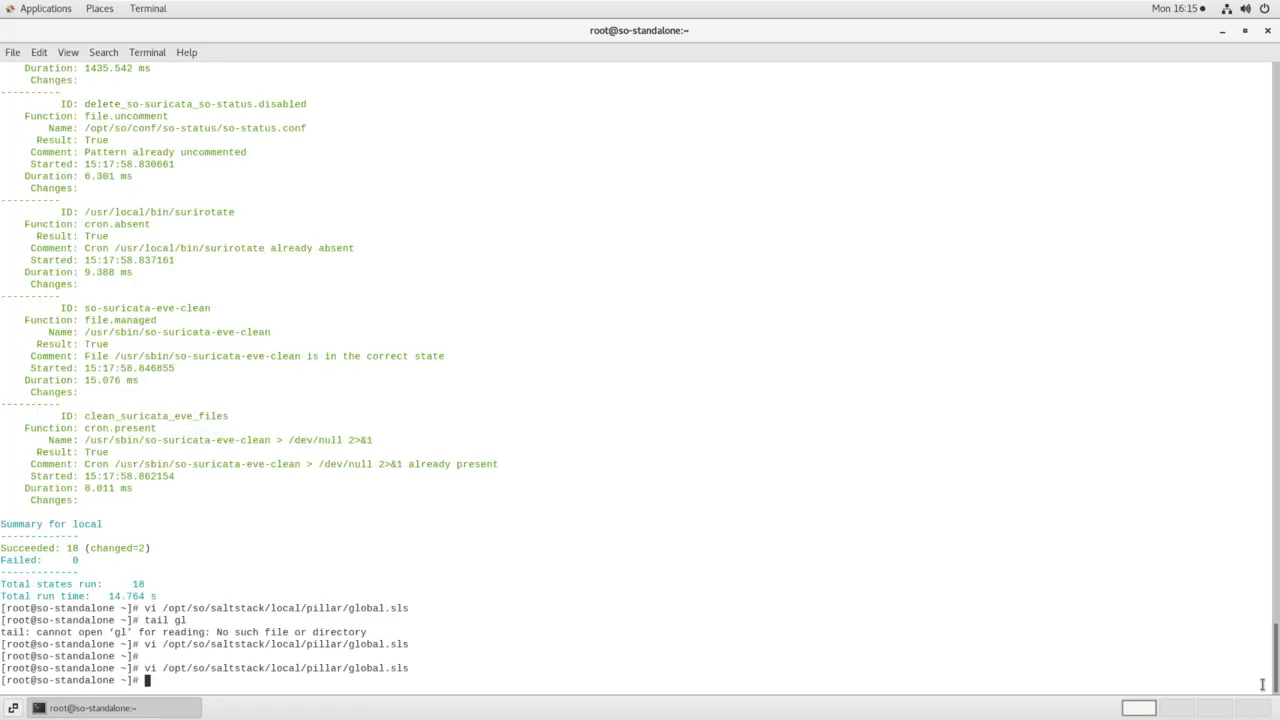
pyautogui.write('so-')
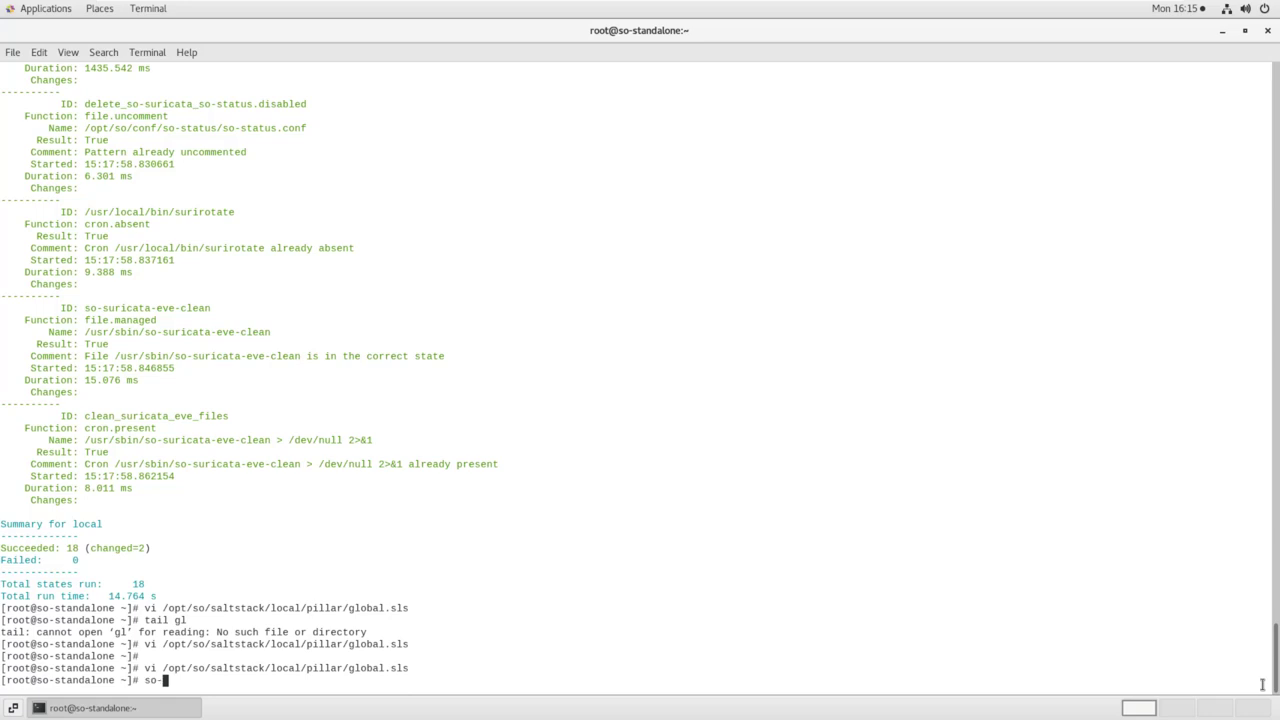
pyautogui.write('uric')
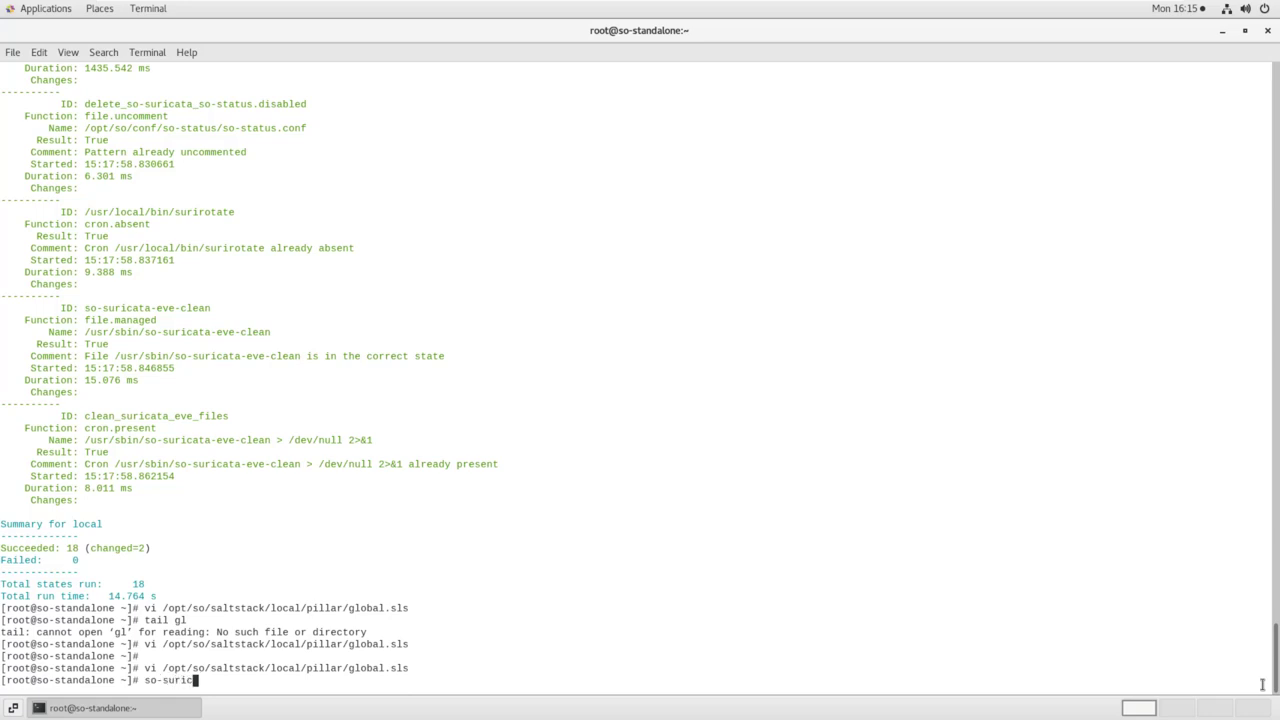